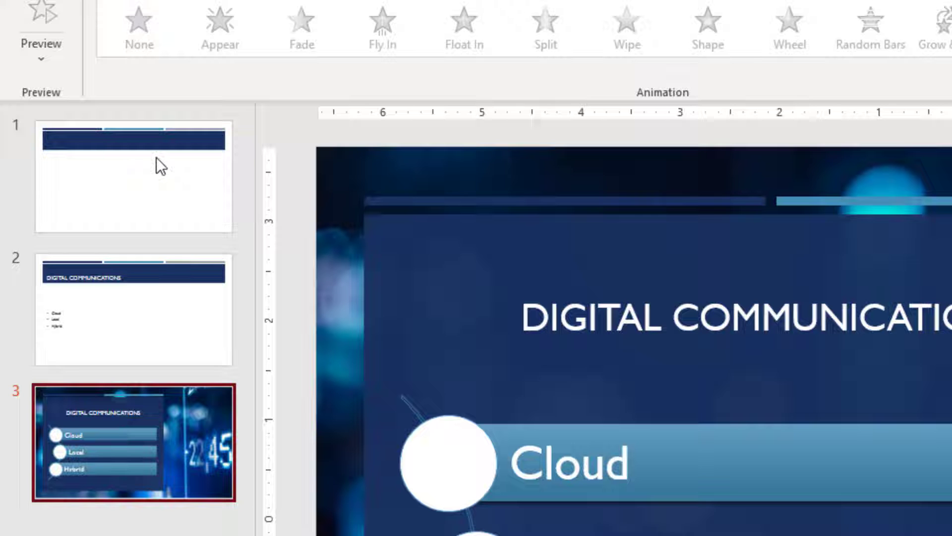
Step: Show slide 1 with its empty title and content placeholders
left_click(159, 174)
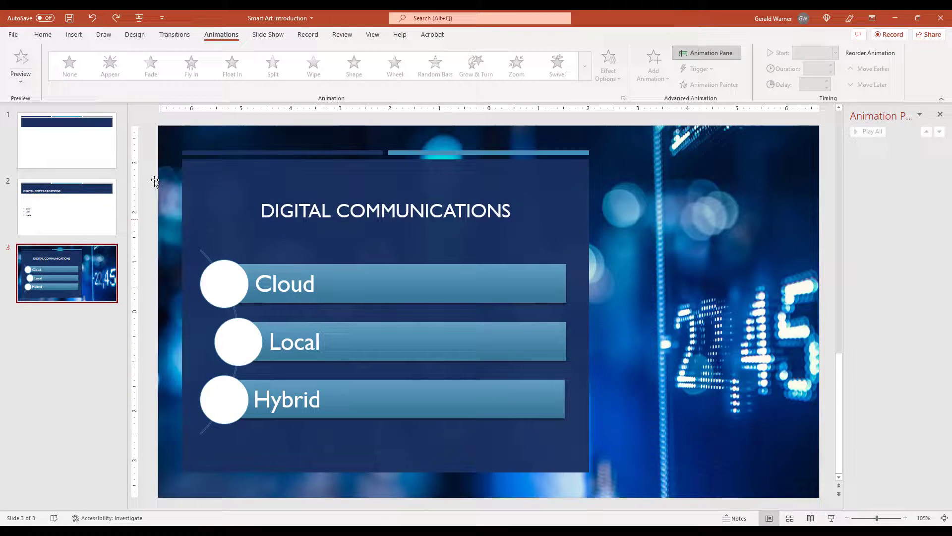
left_click(66, 140)
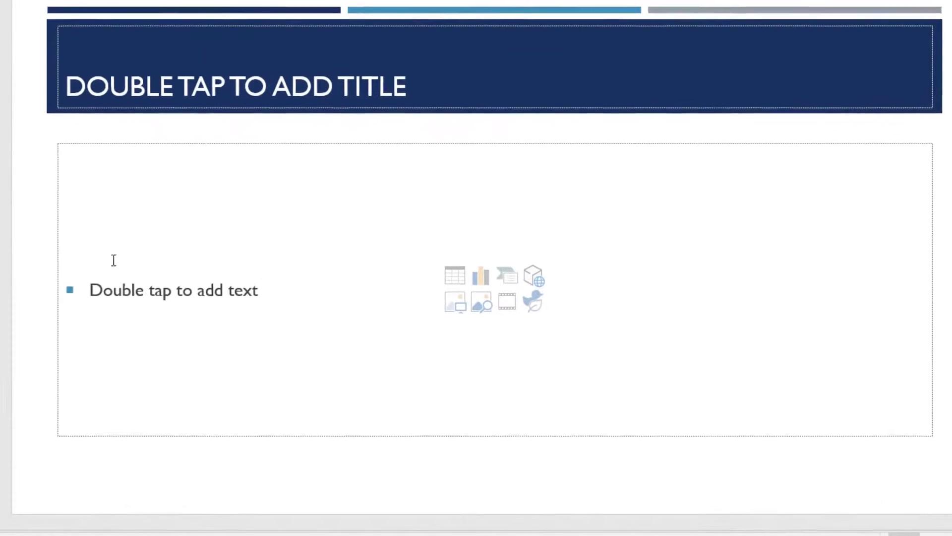
mouse_move(455, 275)
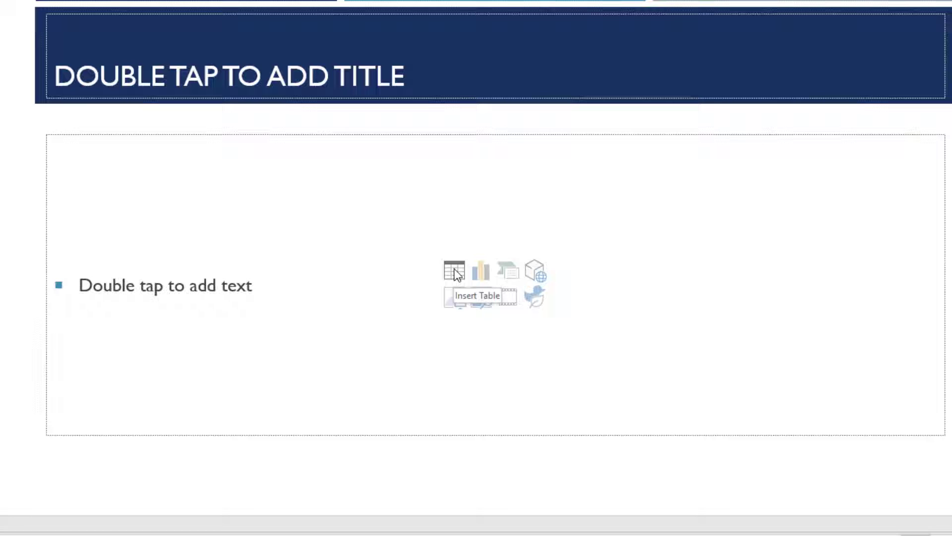
mouse_move(479, 276)
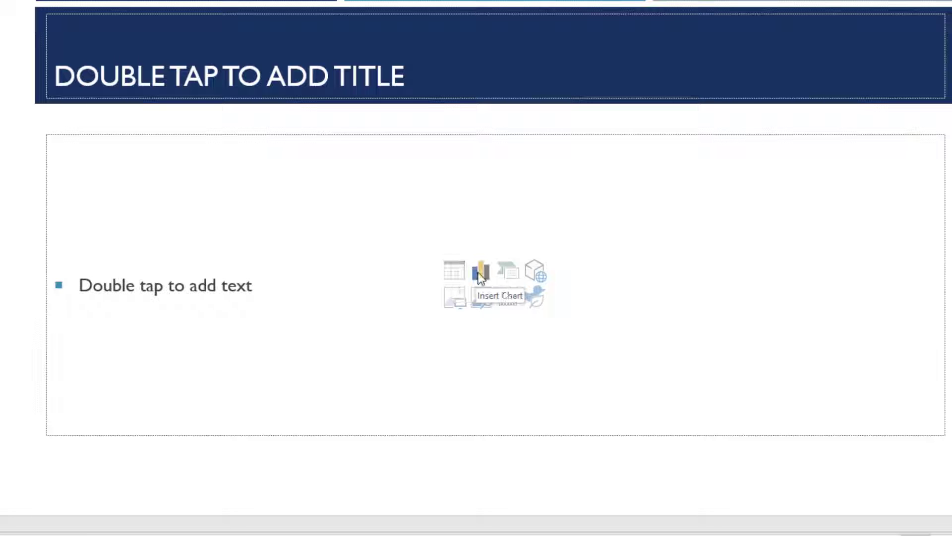
mouse_move(510, 275)
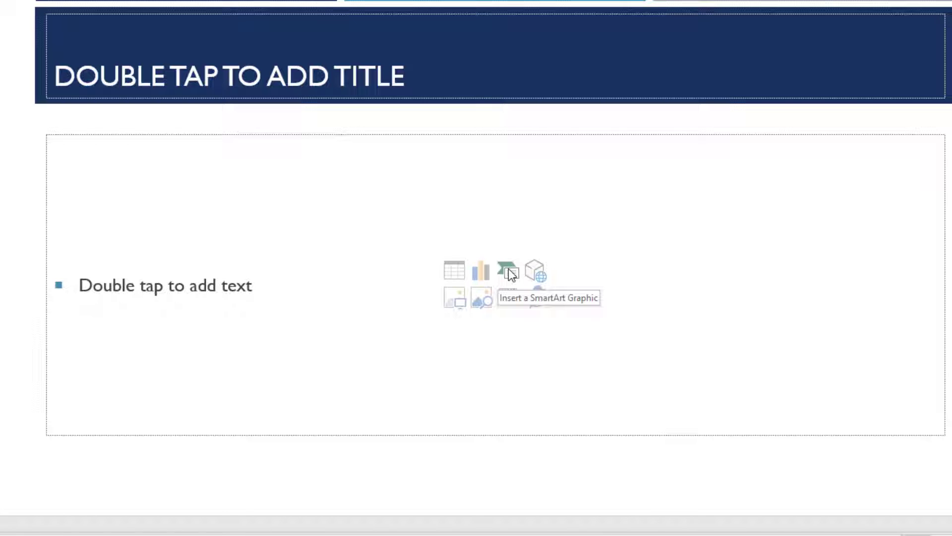
Step: Preview Alternating Hexagons, Continuous Picture List and Vertical Curved List layouts, then cancel without inserting
left_click(507, 273)
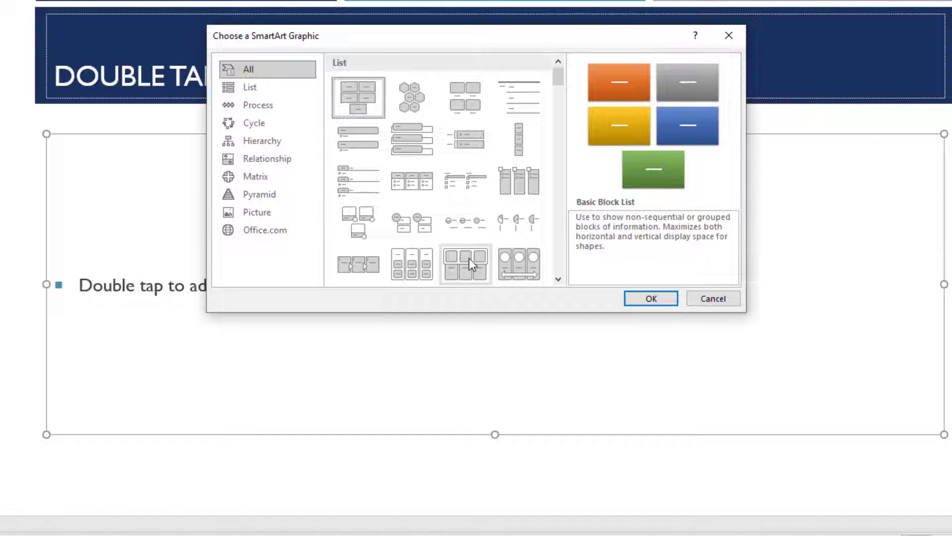
left_click(413, 140)
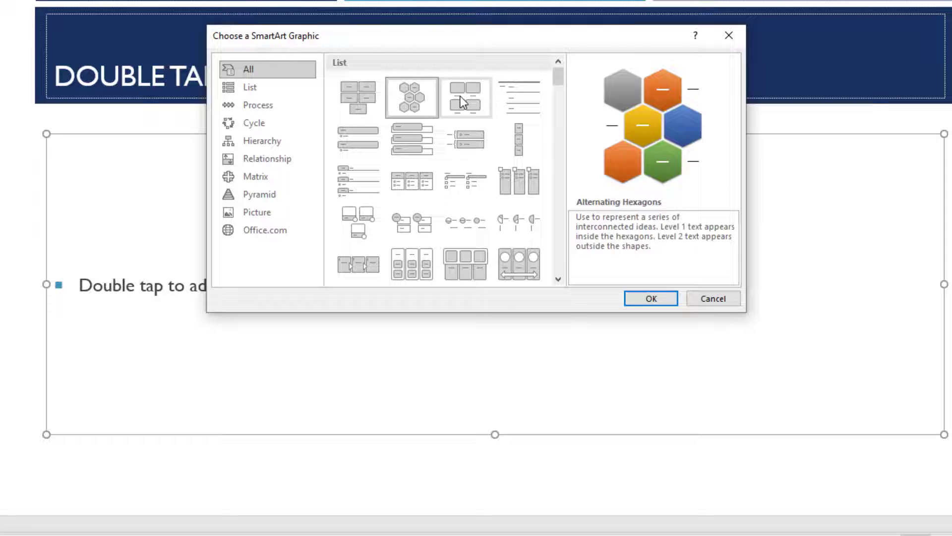
left_click(519, 264)
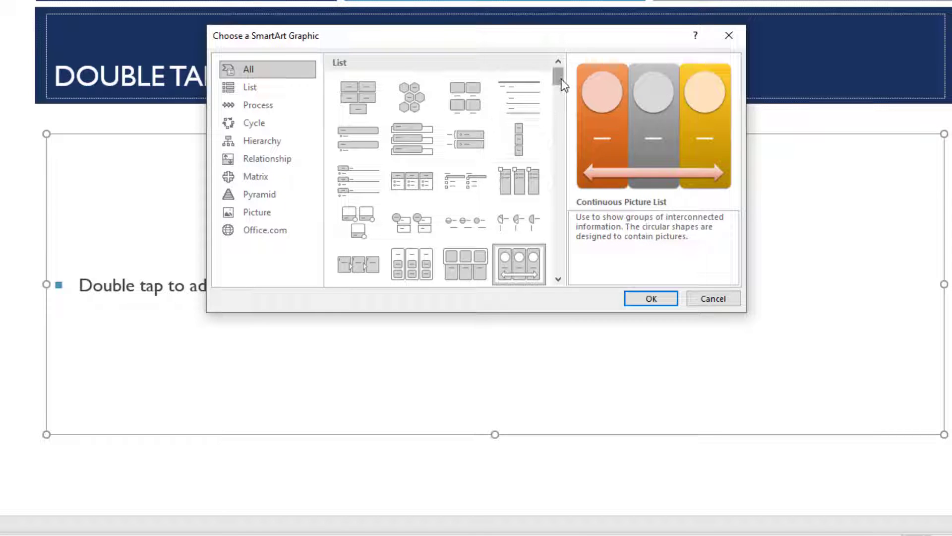
scroll("down", 3)
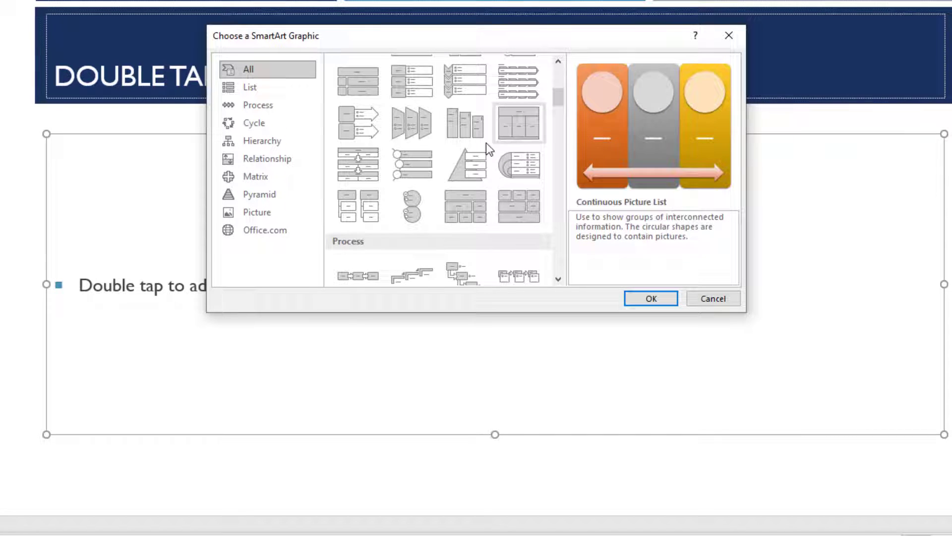
left_click(411, 163)
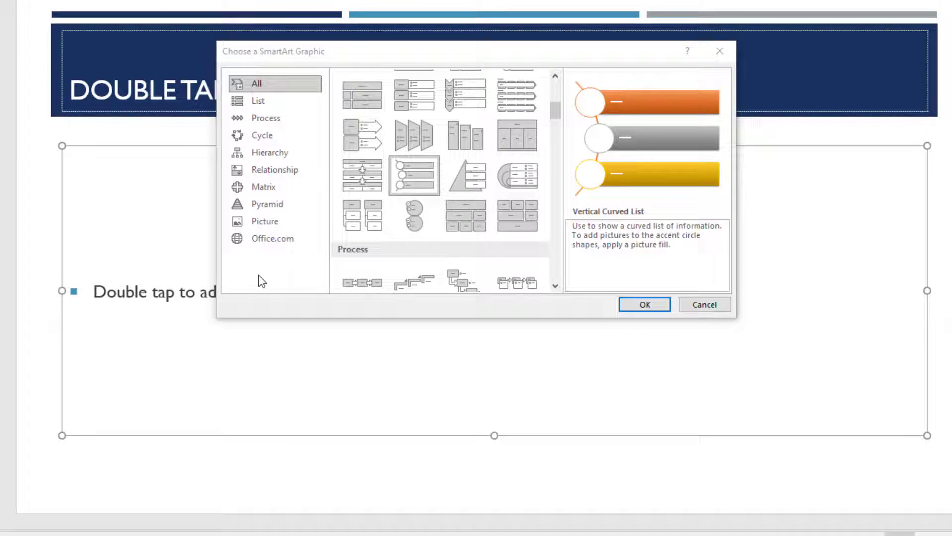
left_click(704, 304)
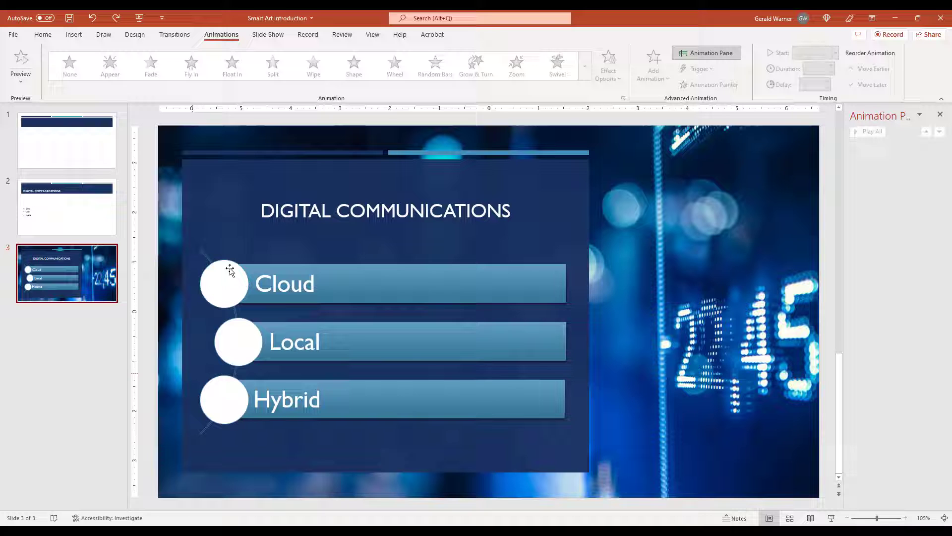
Step: Switch to the Home ribbon and show slide 2 with its Cloud, Local, Hybrid bullets
left_click(66, 141)
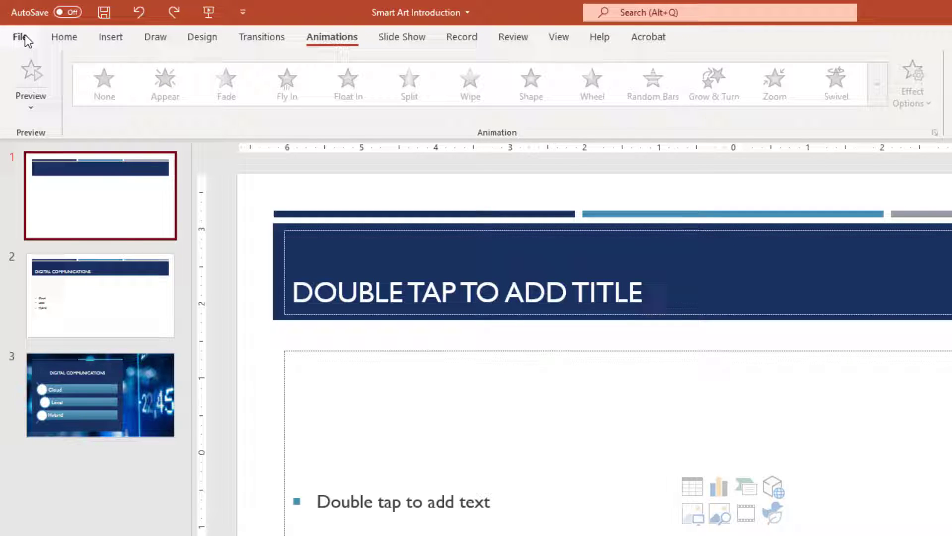
left_click(64, 36)
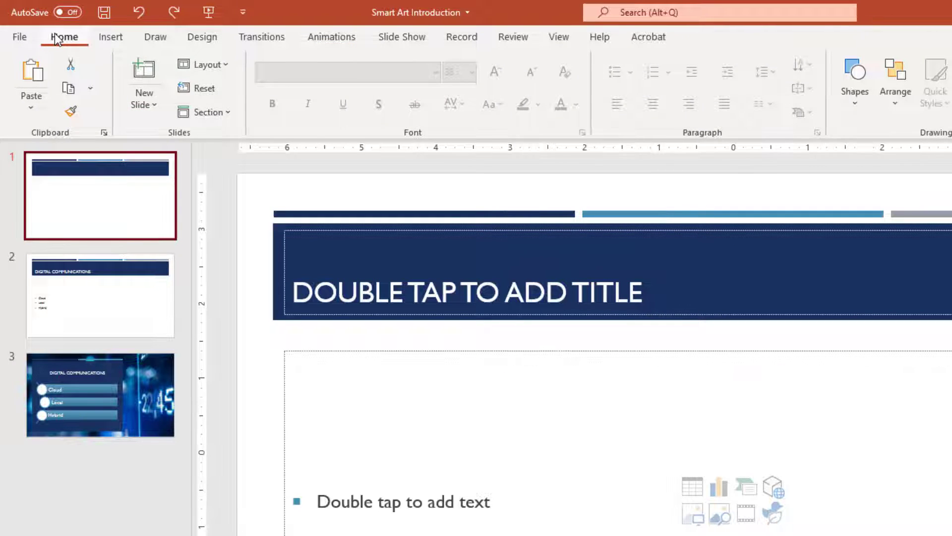
mouse_move(87, 5)
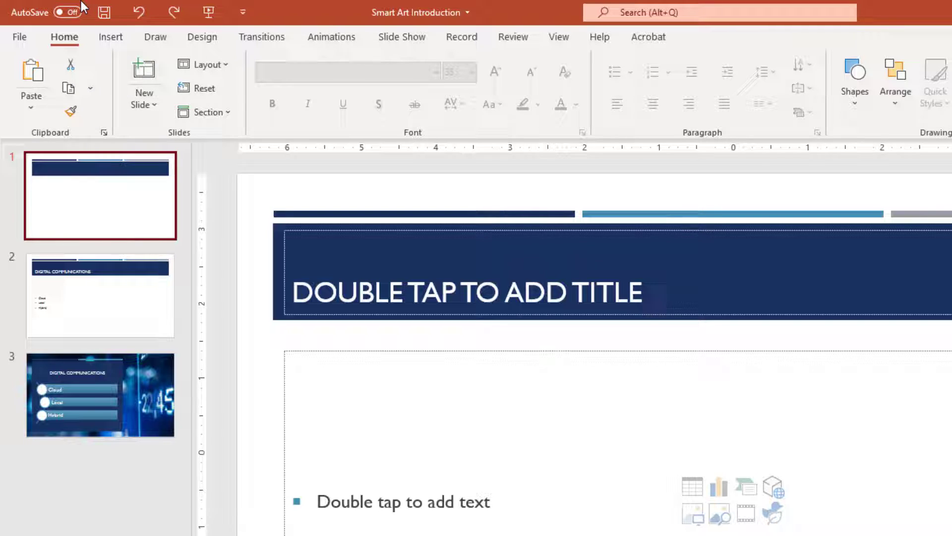
mouse_move(266, 474)
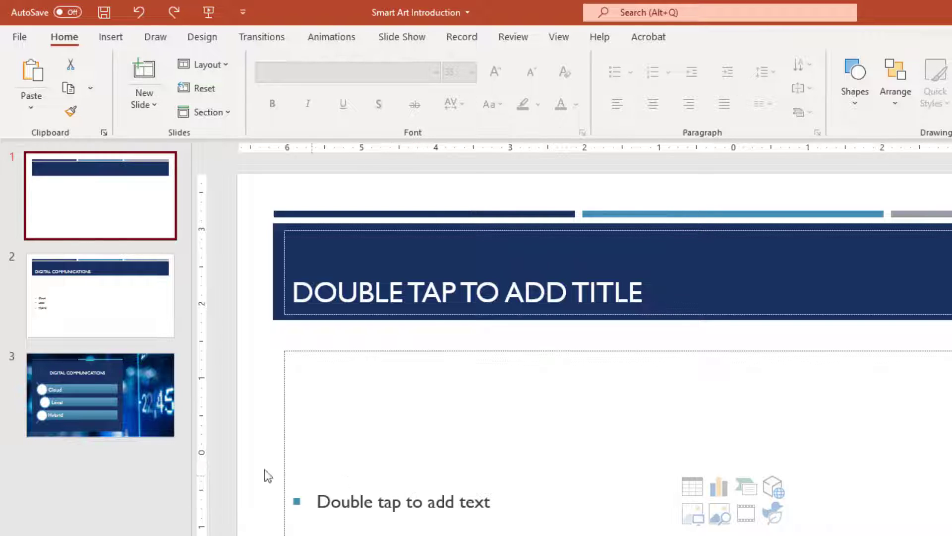
left_click(99, 299)
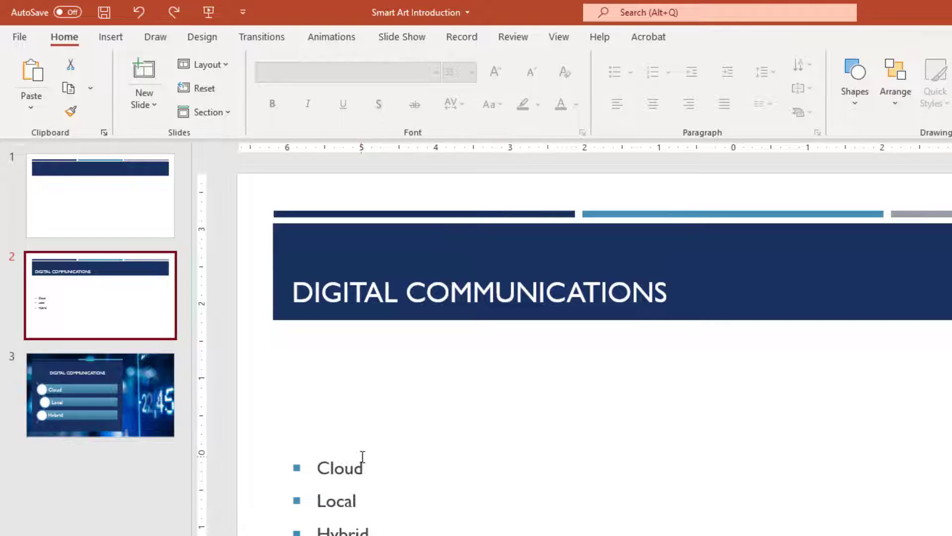
Step: Select the Cloud, Local, Hybrid placeholder and bring up Convert to SmartArt choices
left_click(360, 468)
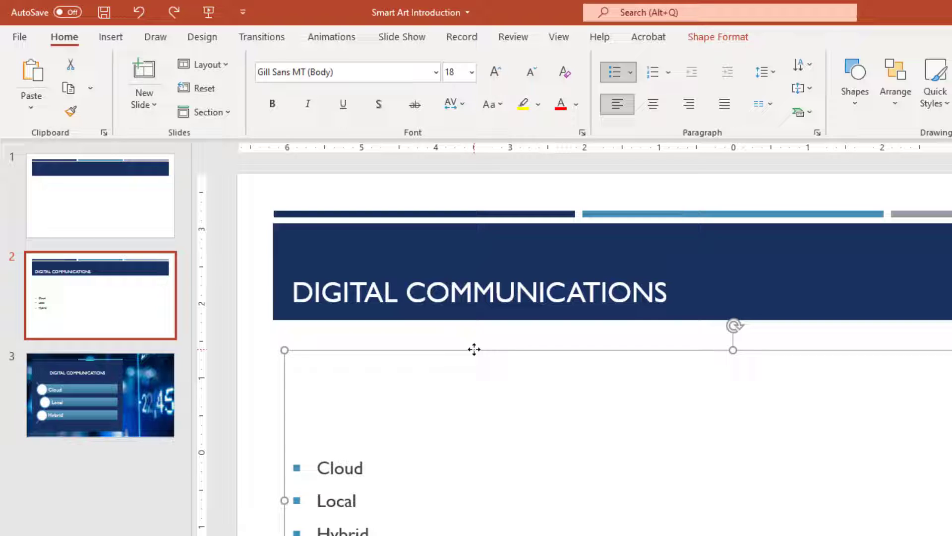
mouse_move(478, 321)
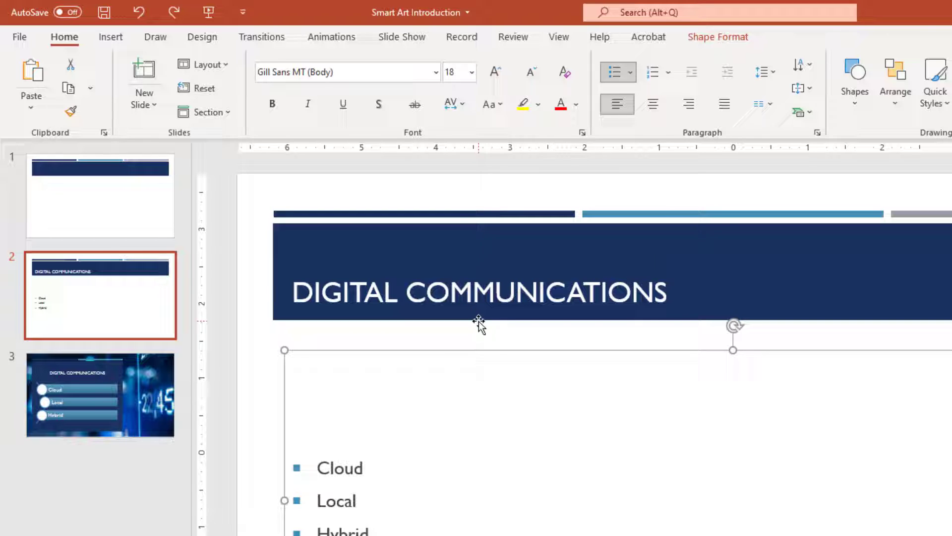
mouse_move(5, 45)
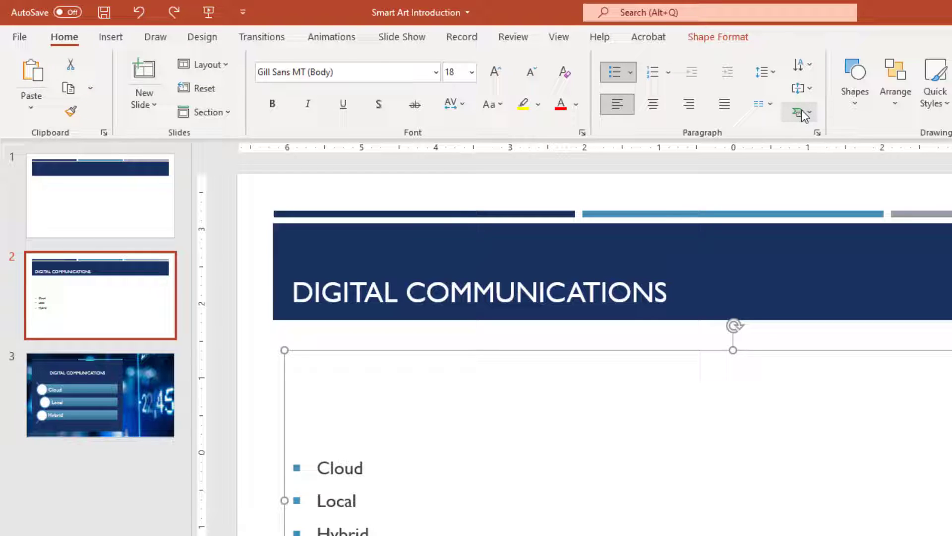
mouse_move(795, 115)
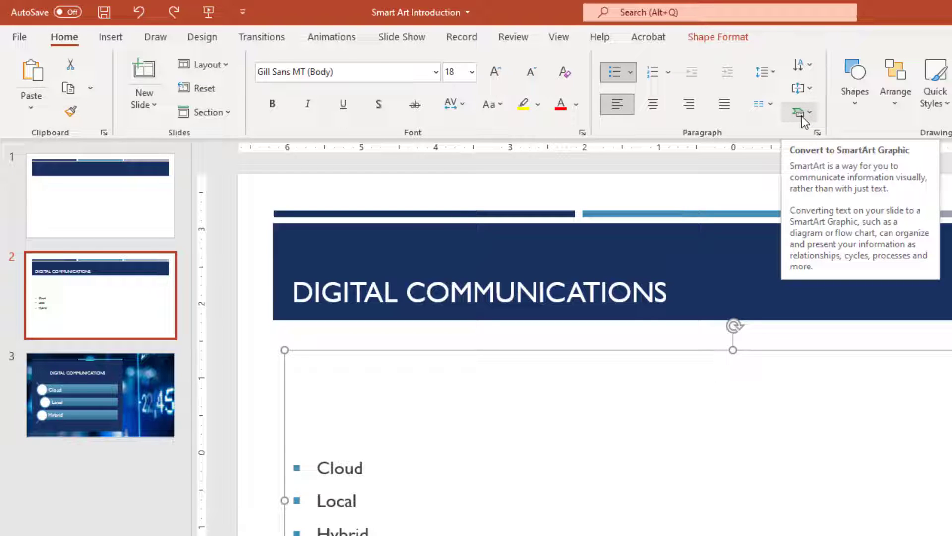
left_click(798, 112)
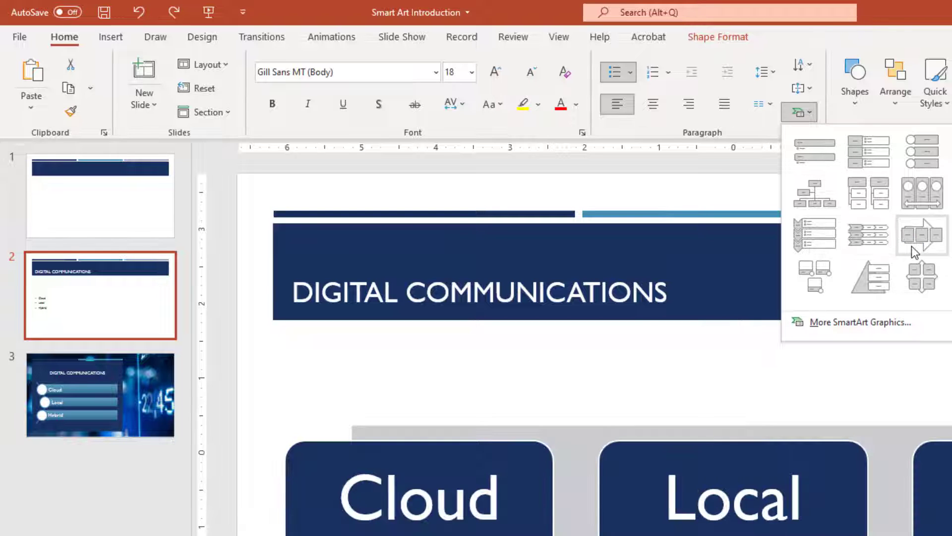
Step: Convert the bullets into a Vertical Curved List via More SmartArt Graphics
left_click(922, 236)
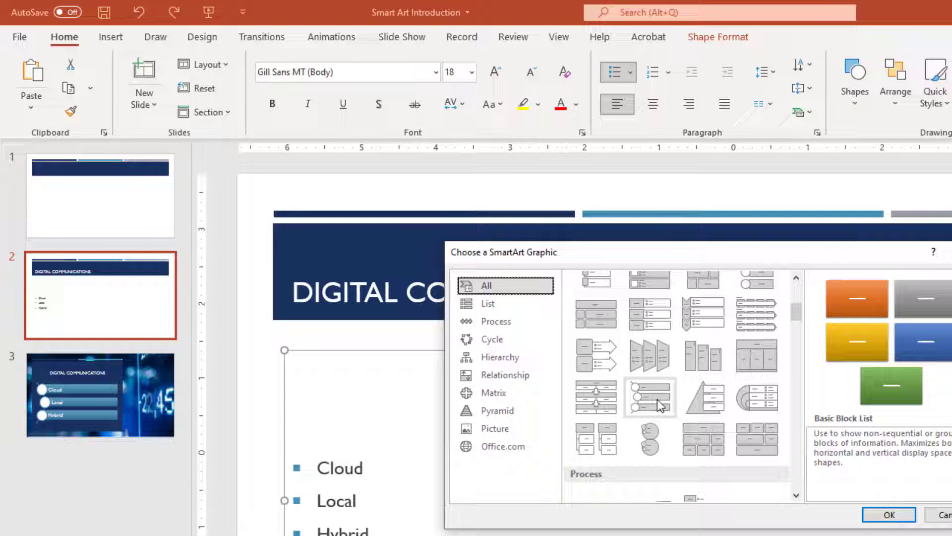
left_click(649, 400)
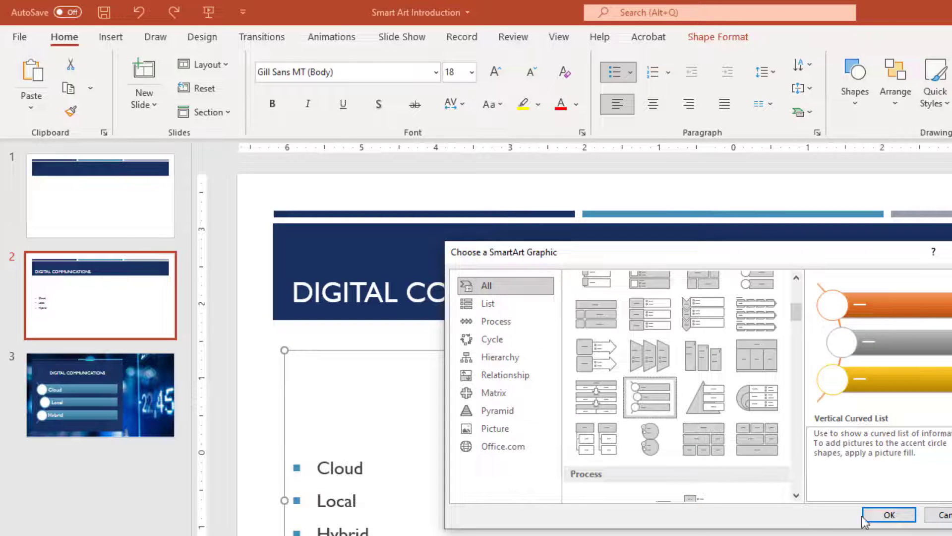
left_click(892, 514)
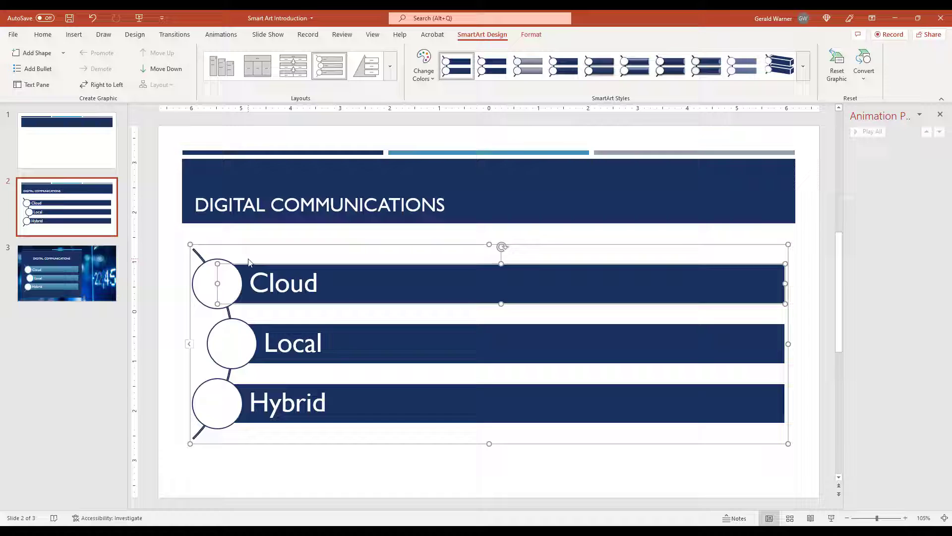
mouse_move(143, 247)
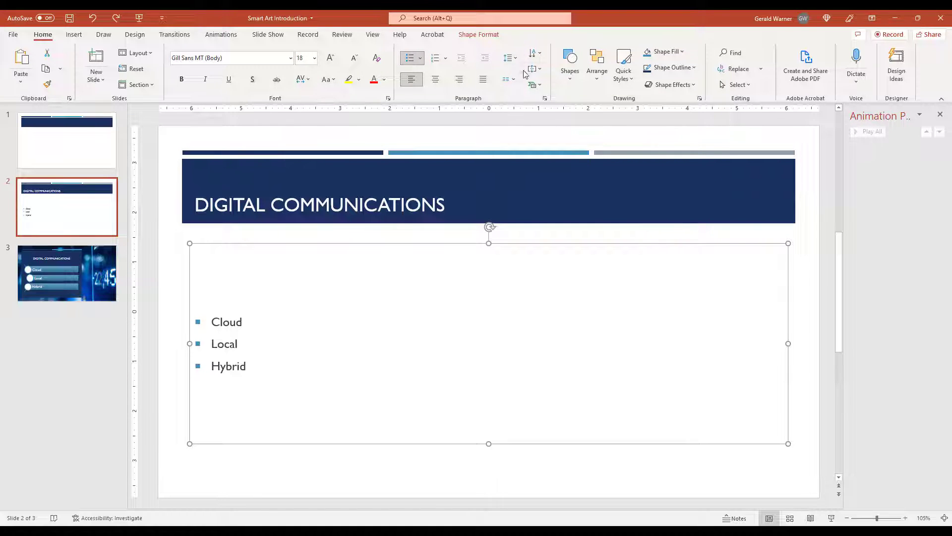
Step: Reapply the Vertical Curved List layout from the full gallery before undoing back to plain bullets
left_click(531, 84)
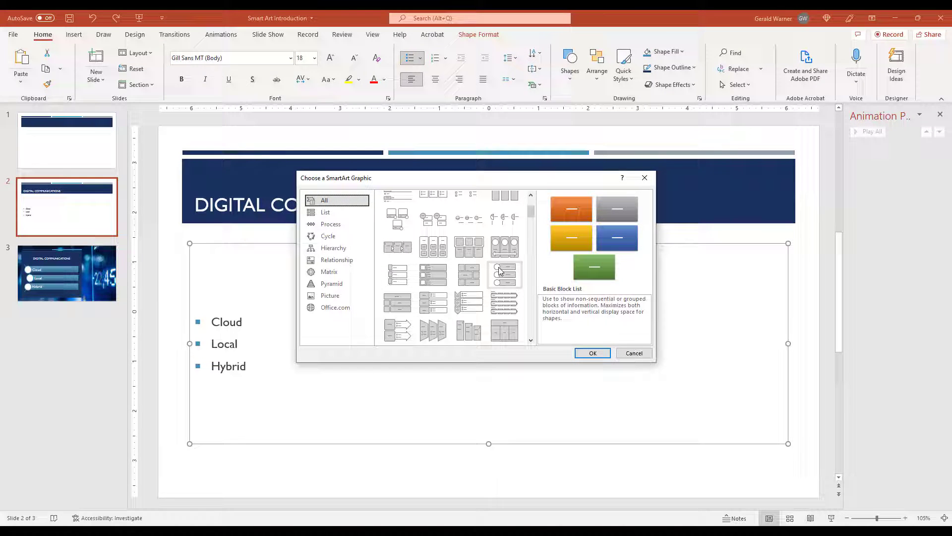
scroll("down", 3)
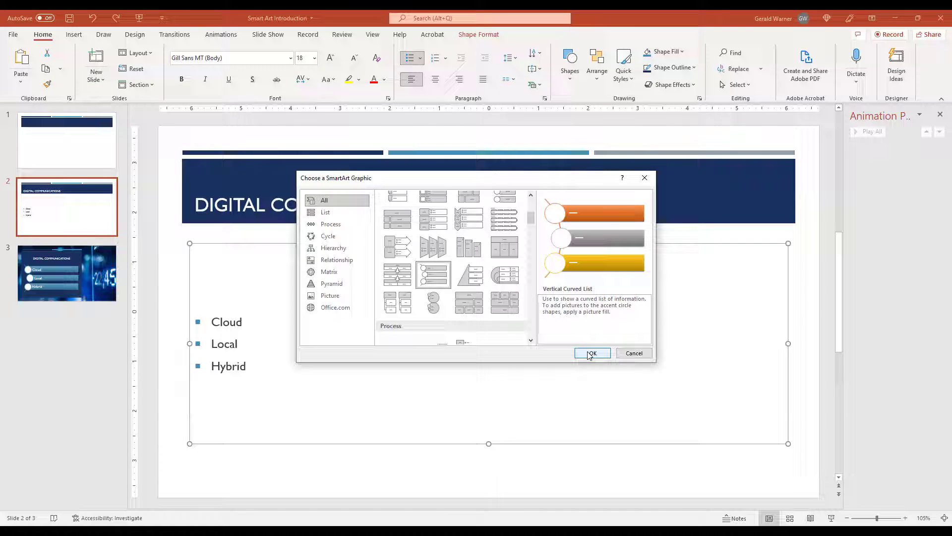
left_click(592, 353)
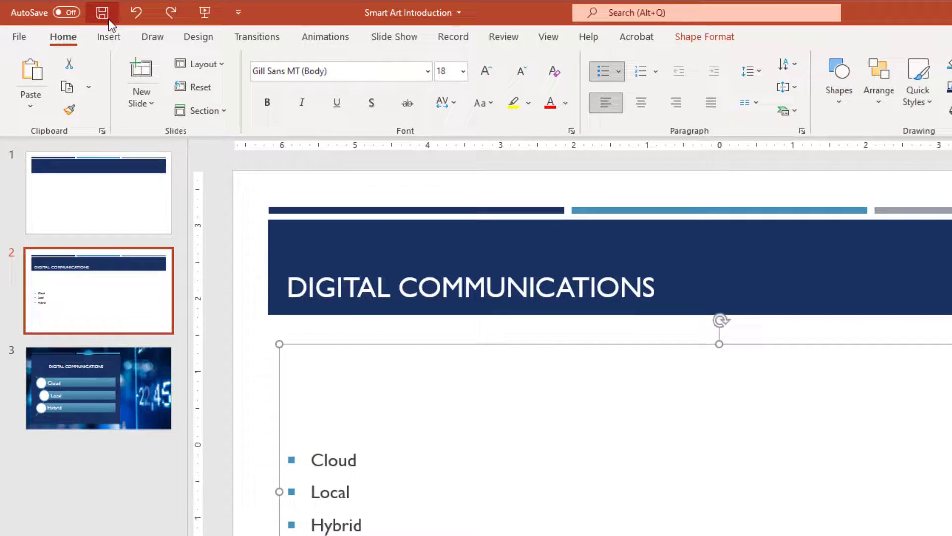
Step: Insert an empty Vertical Curved List SmartArt from the Insert ribbon onto slide 2
left_click(108, 37)
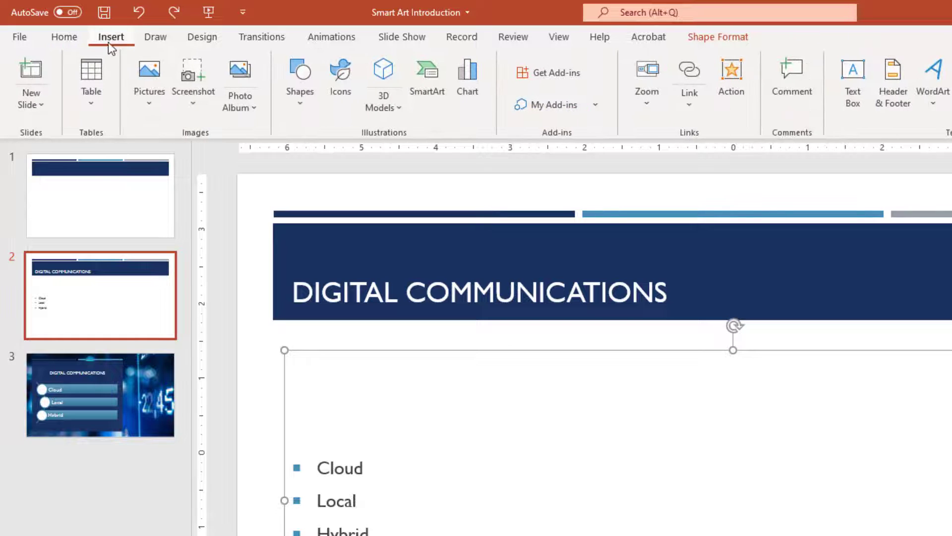
mouse_move(352, 349)
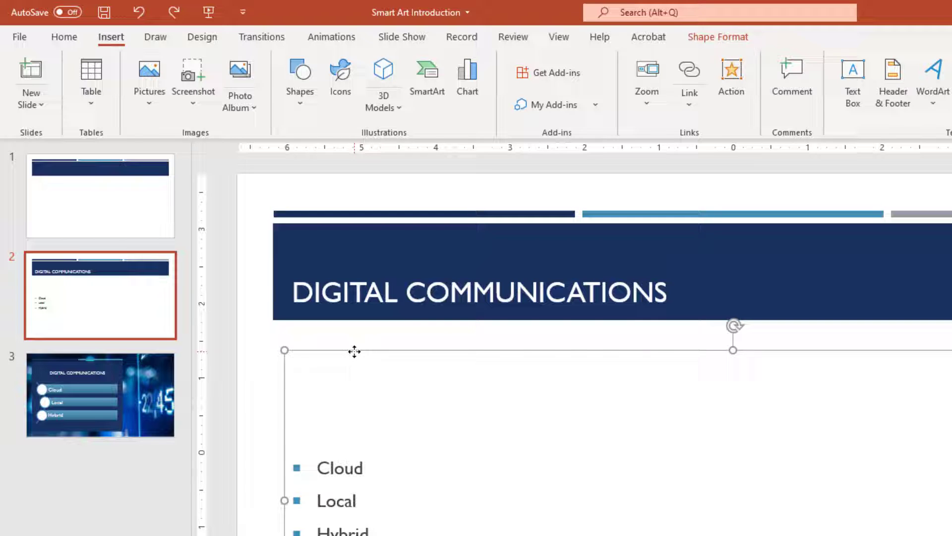
mouse_move(412, 380)
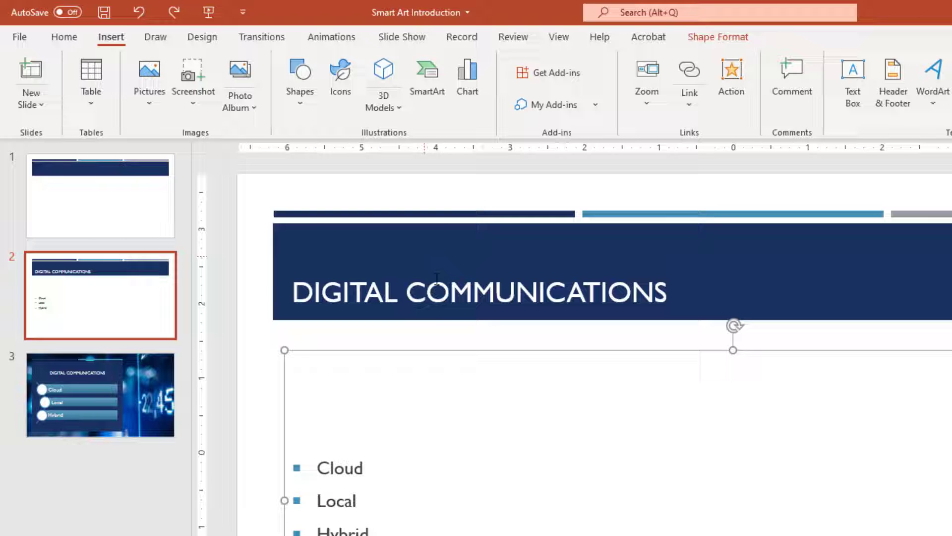
mouse_move(48, 20)
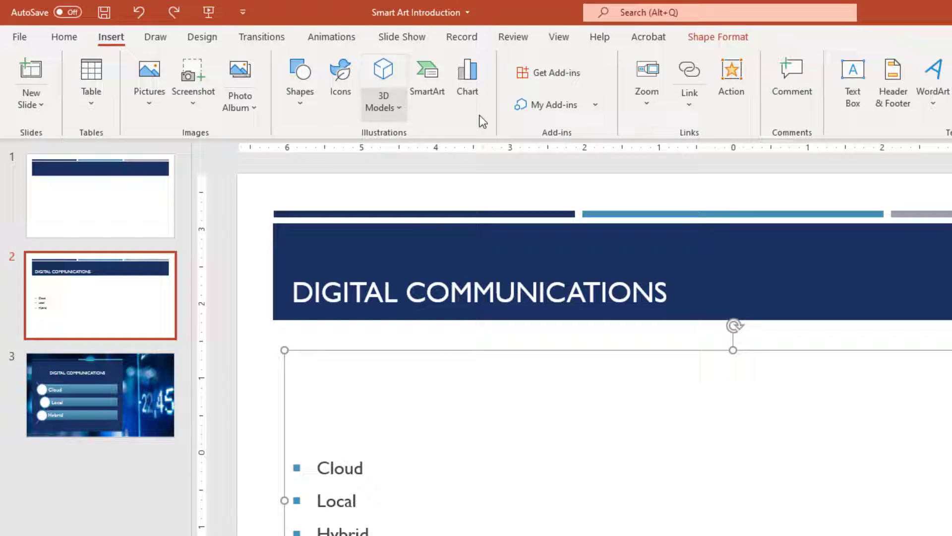
mouse_move(428, 74)
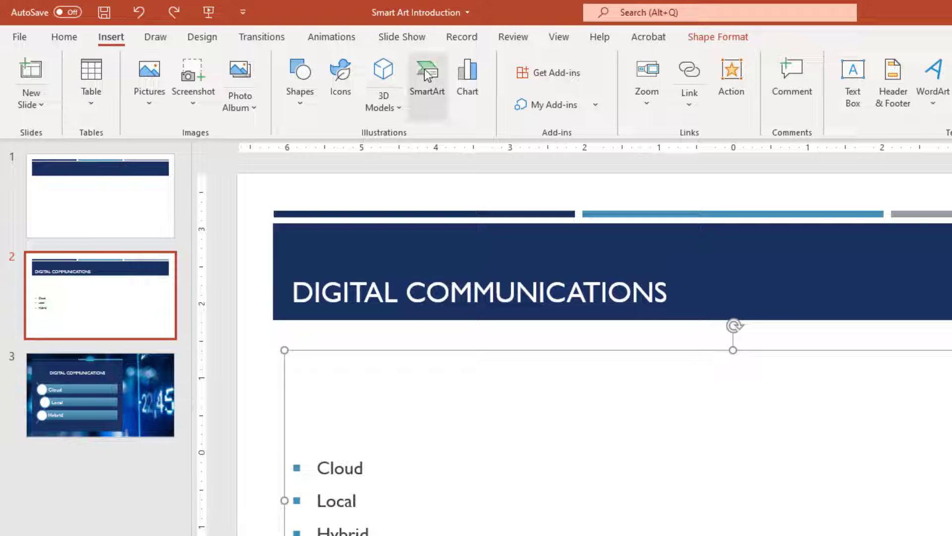
left_click(427, 69)
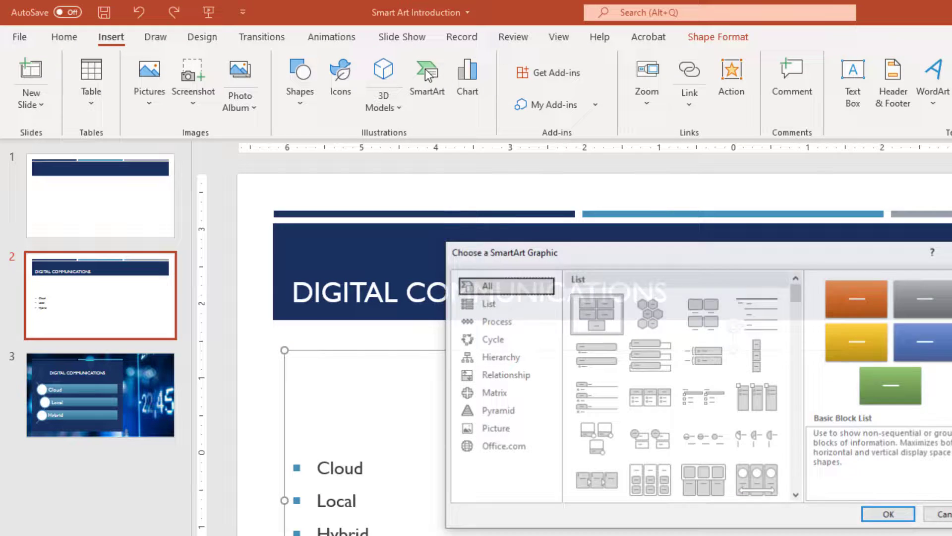
scroll("down", 3)
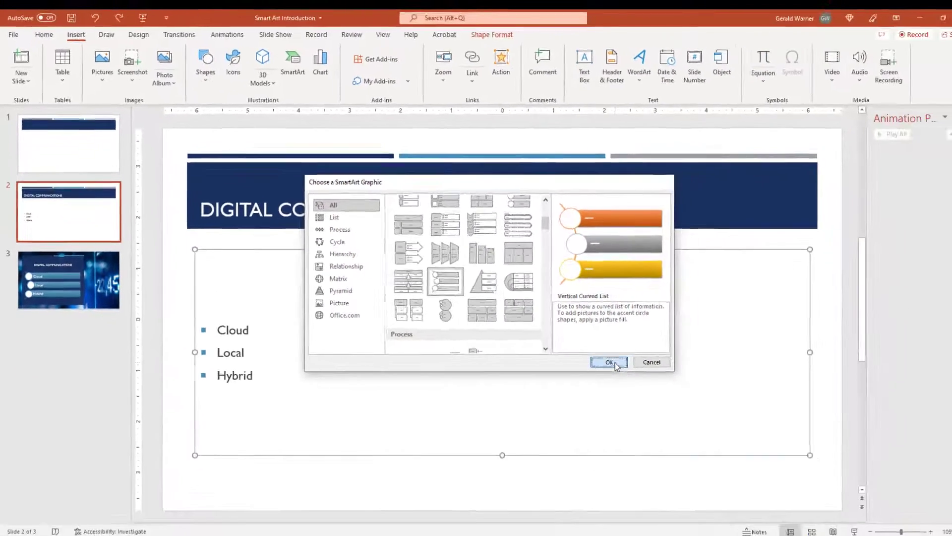
left_click(608, 362)
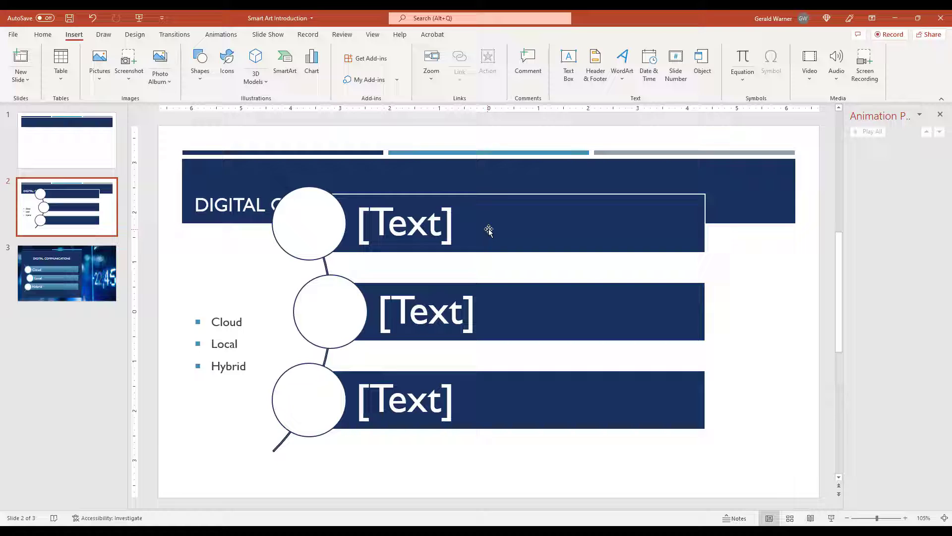
Step: Reposition the empty curved list beside the bullets, glance at slide 1, and return to slide 2's Home ribbon
left_click(489, 229)
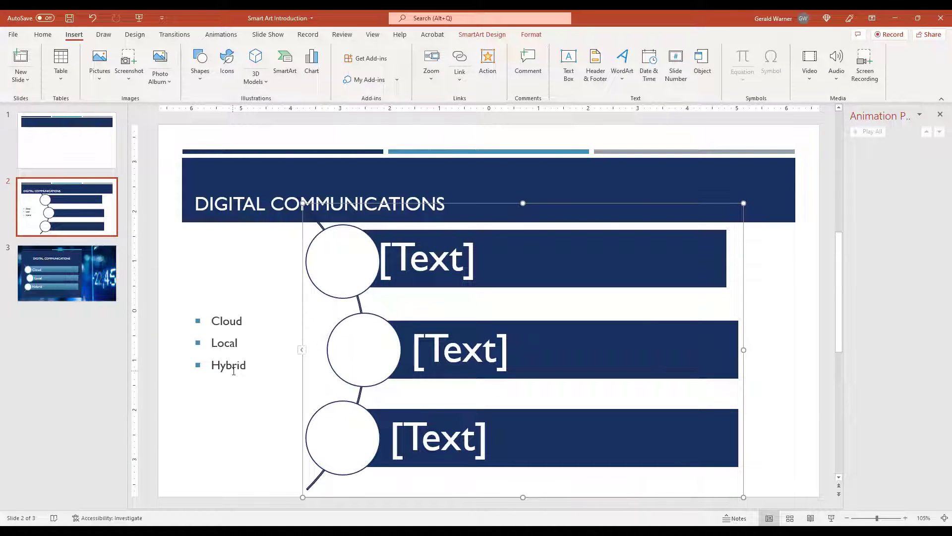
mouse_move(342, 261)
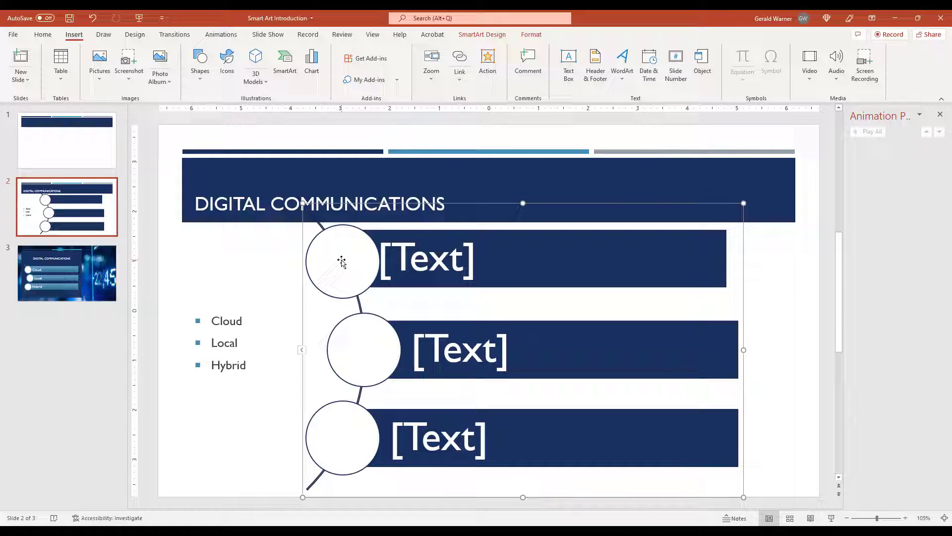
mouse_move(237, 214)
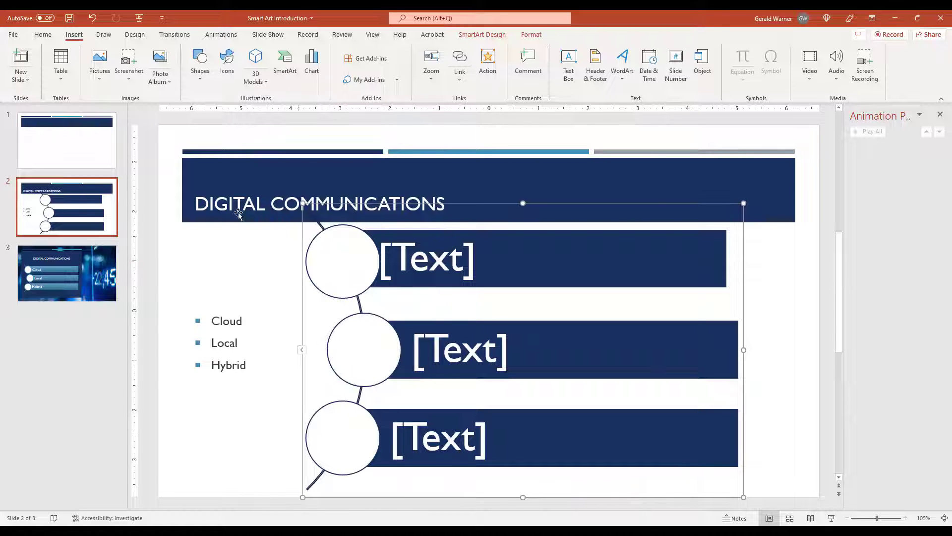
left_click(67, 140)
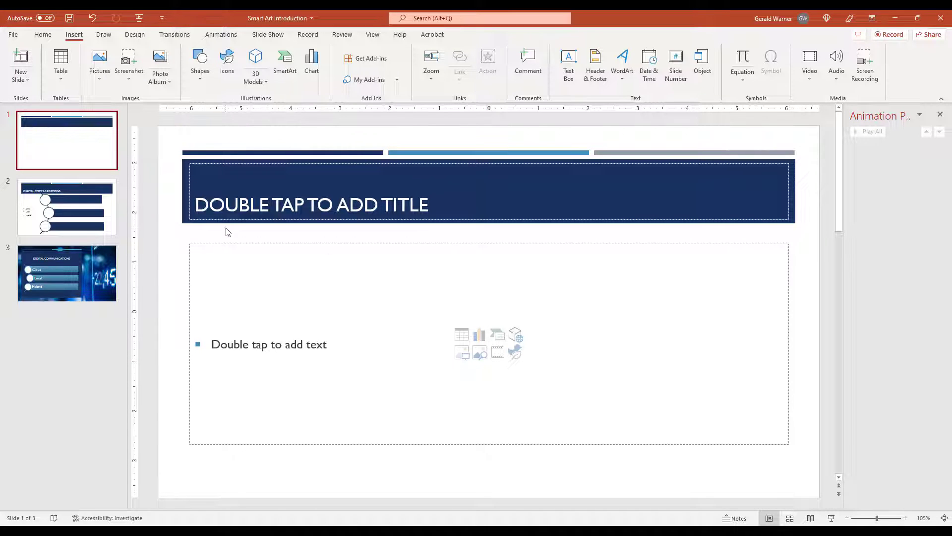
mouse_move(73, 211)
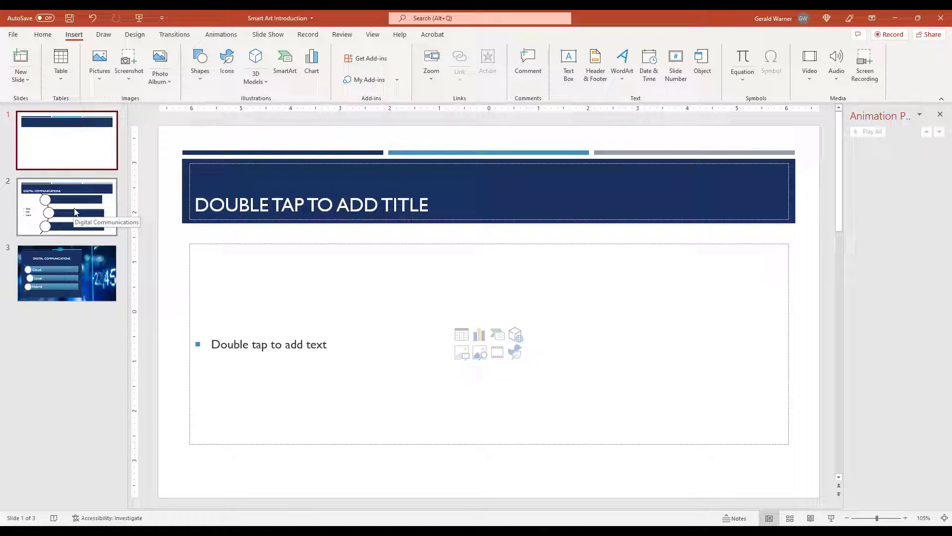
left_click(67, 207)
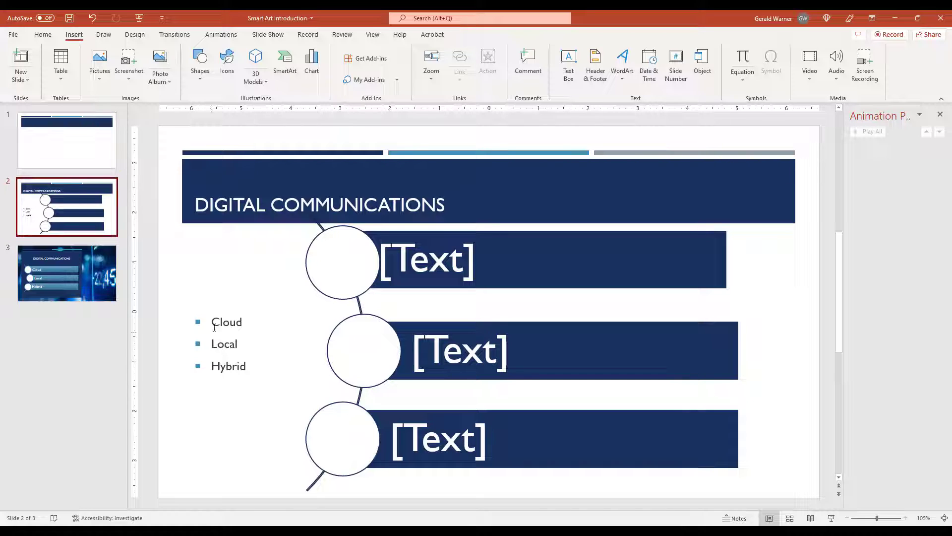
mouse_move(220, 369)
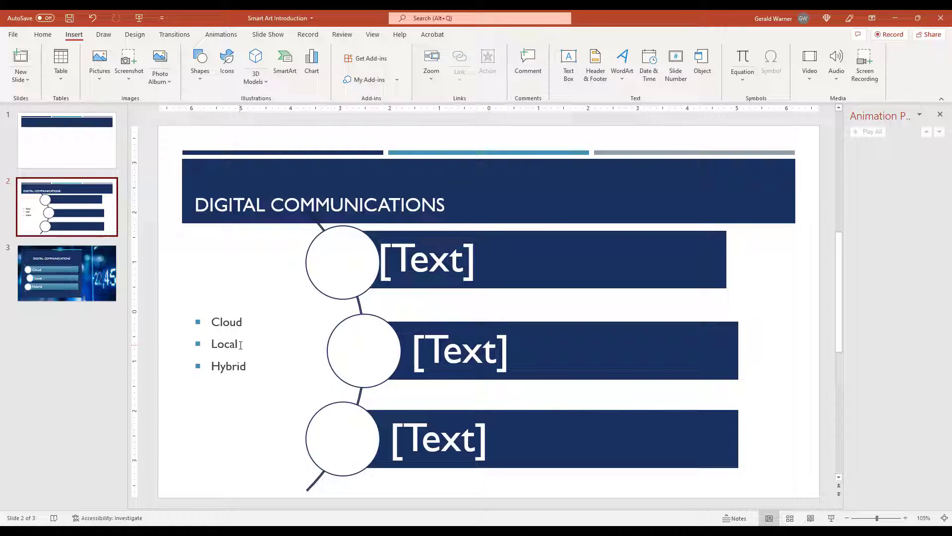
left_click(43, 35)
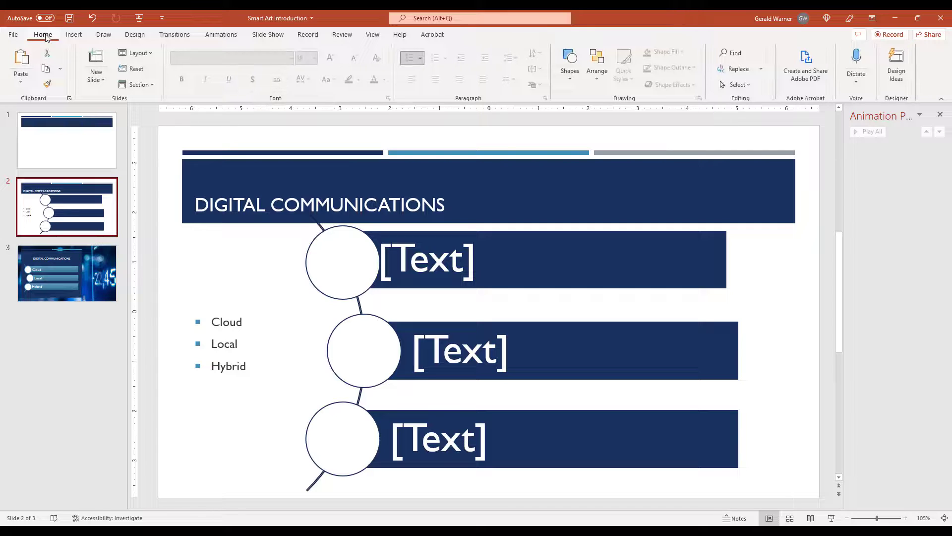
mouse_move(532, 85)
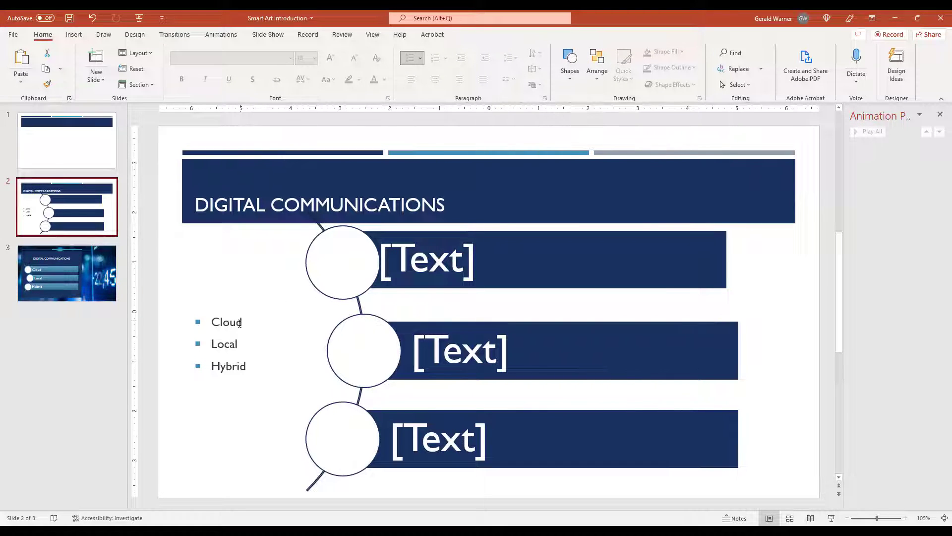
Step: Convert the Cloud, Local, Hybrid bullets to a Vertical Curved List and delete the empty placeholder diagram
left_click(426, 259)
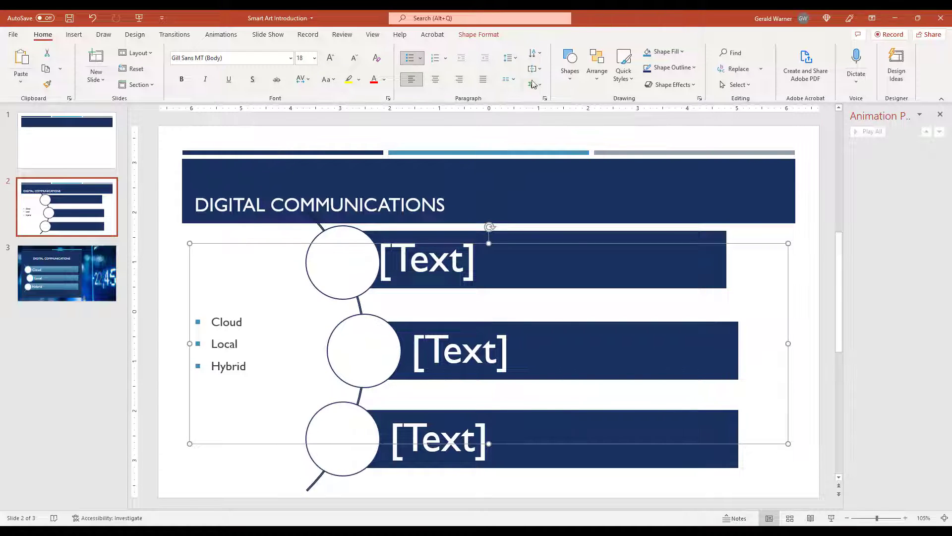
left_click(531, 85)
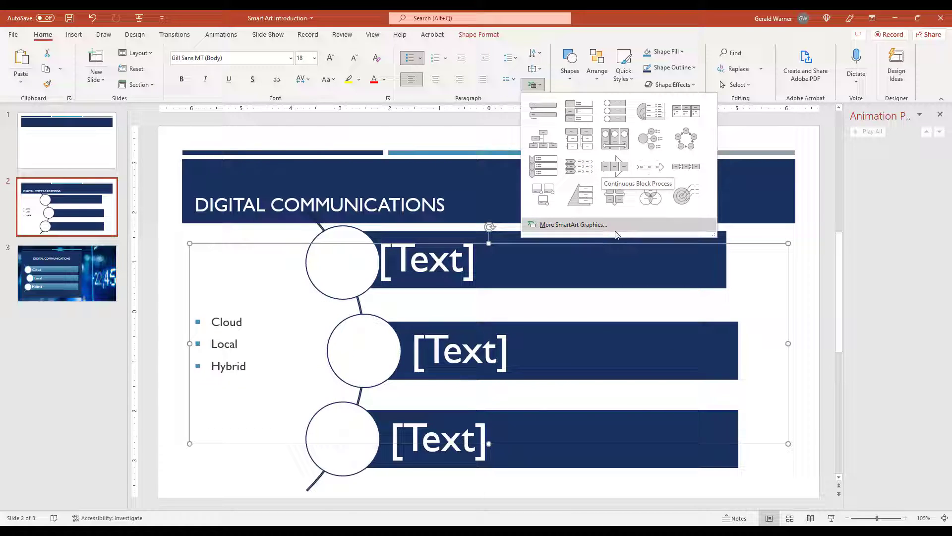
left_click(573, 224)
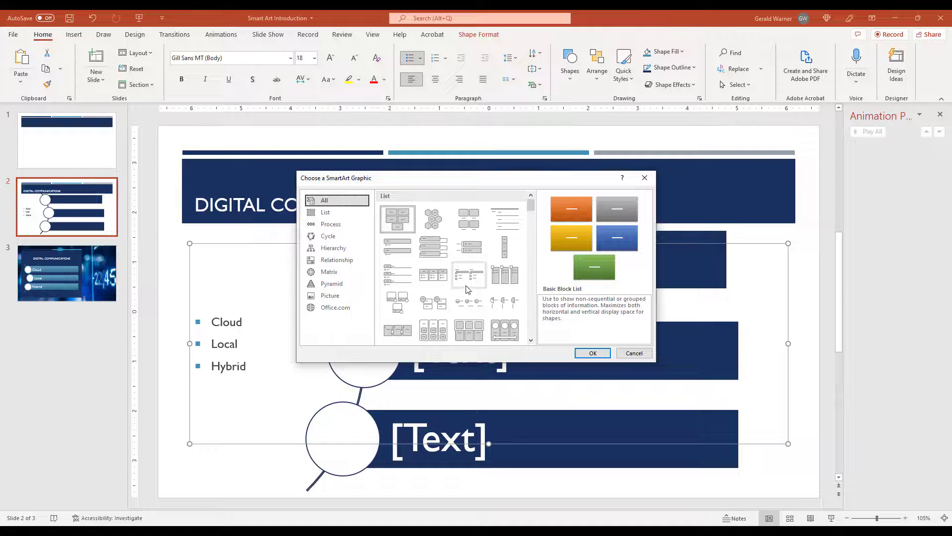
scroll("down", 3)
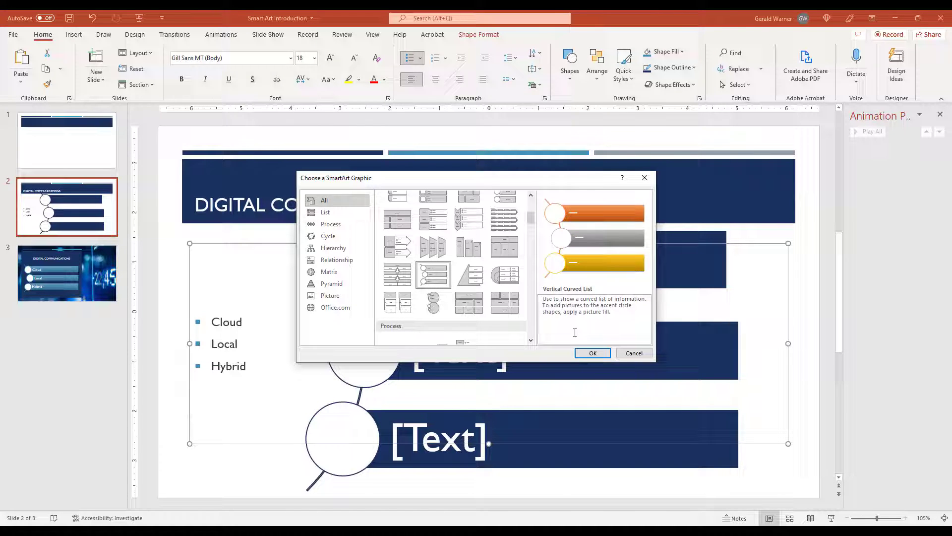
left_click(592, 353)
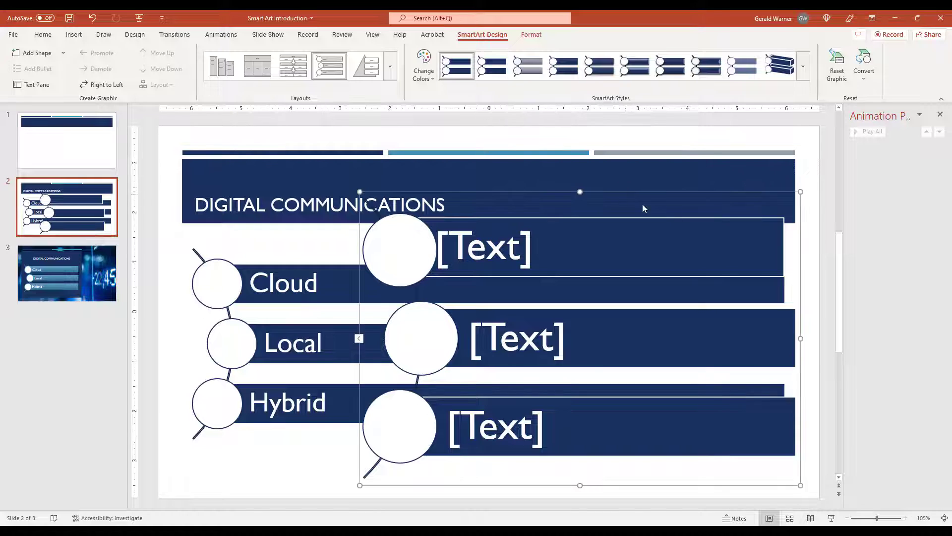
left_click(778, 221)
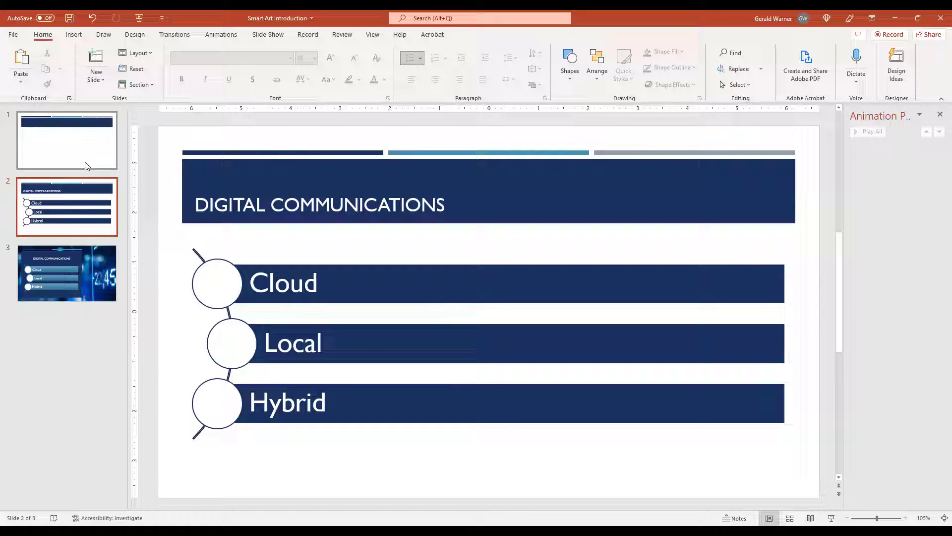
mouse_move(88, 268)
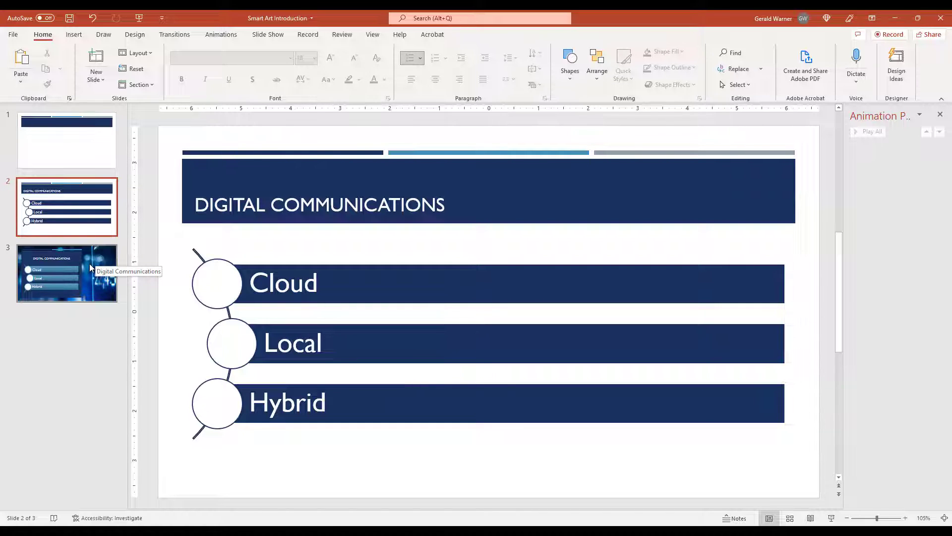
Step: Select slide 3's Cloud, Local, Hybrid diagram and show its SmartArt Design styles
left_click(67, 273)
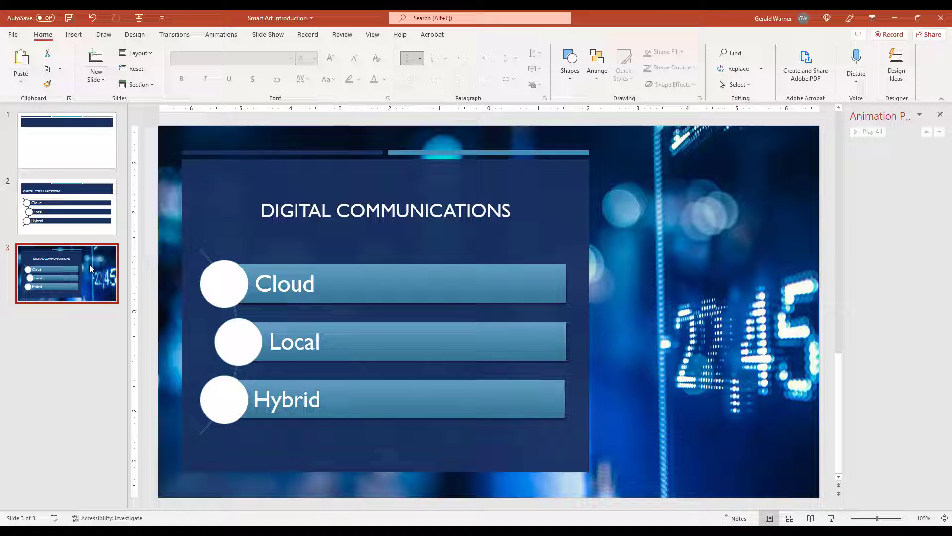
mouse_move(761, 285)
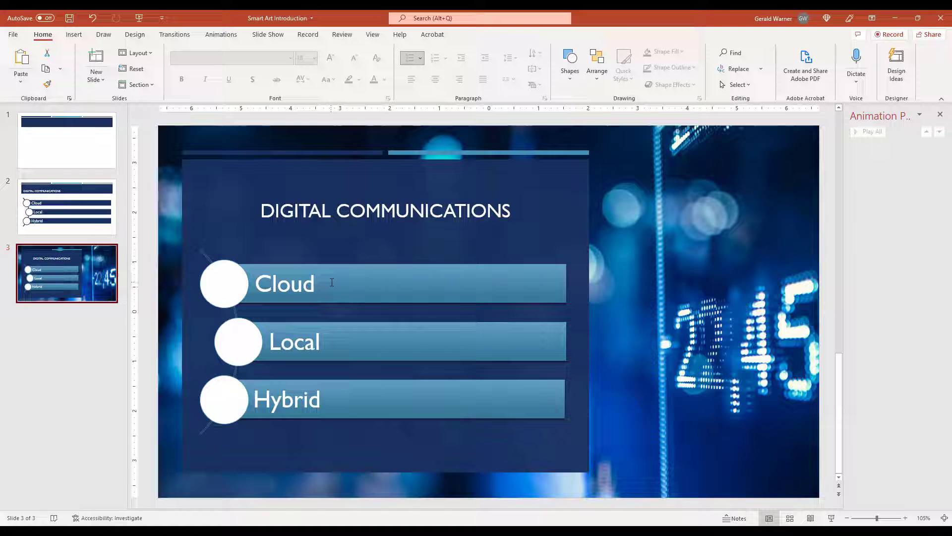
mouse_move(829, 294)
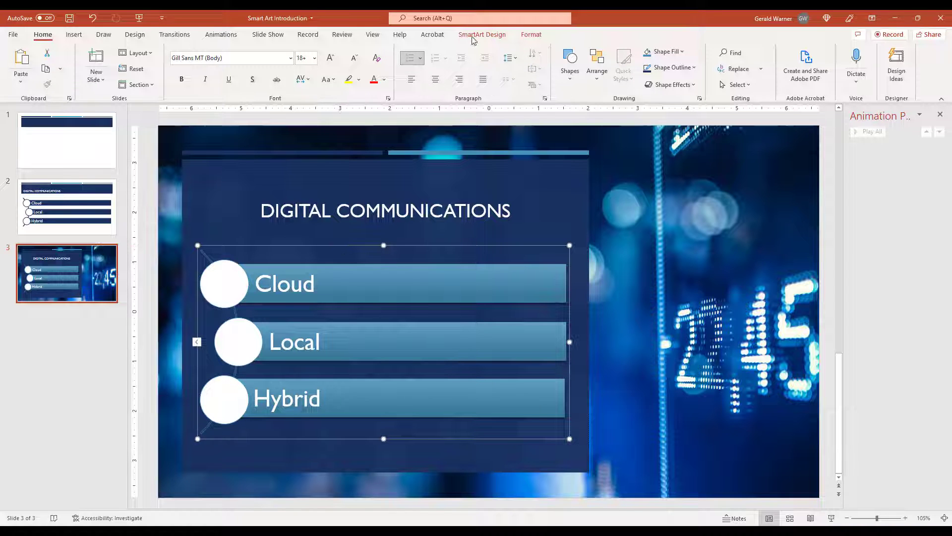
left_click(482, 35)
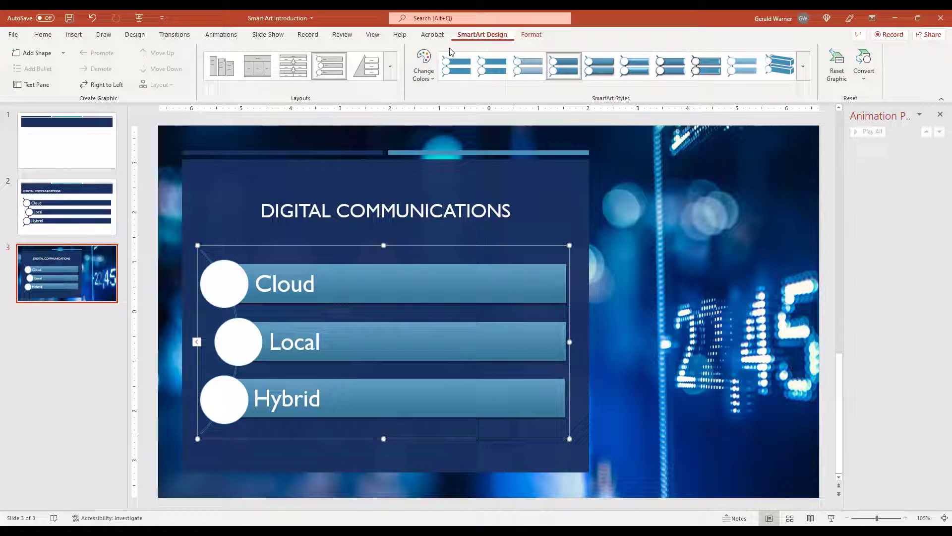
mouse_move(473, 71)
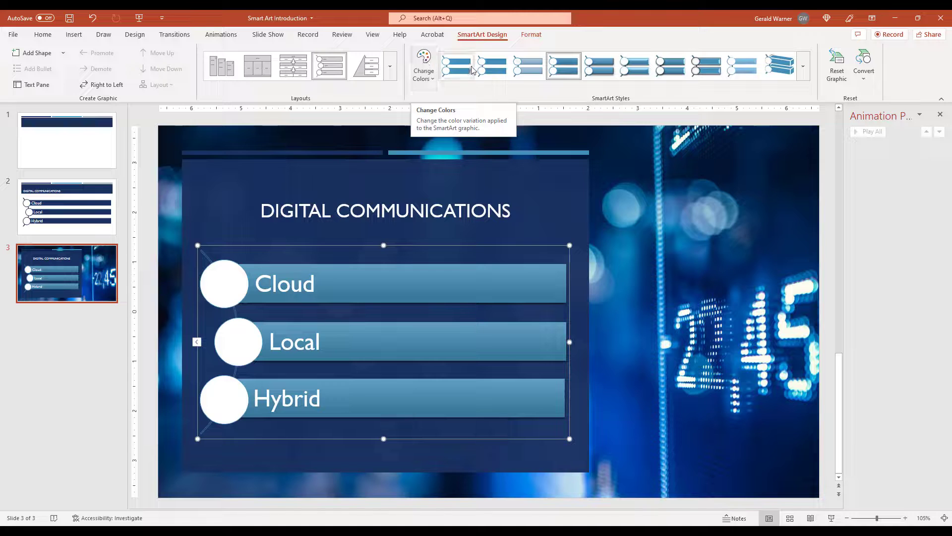
mouse_move(226, 205)
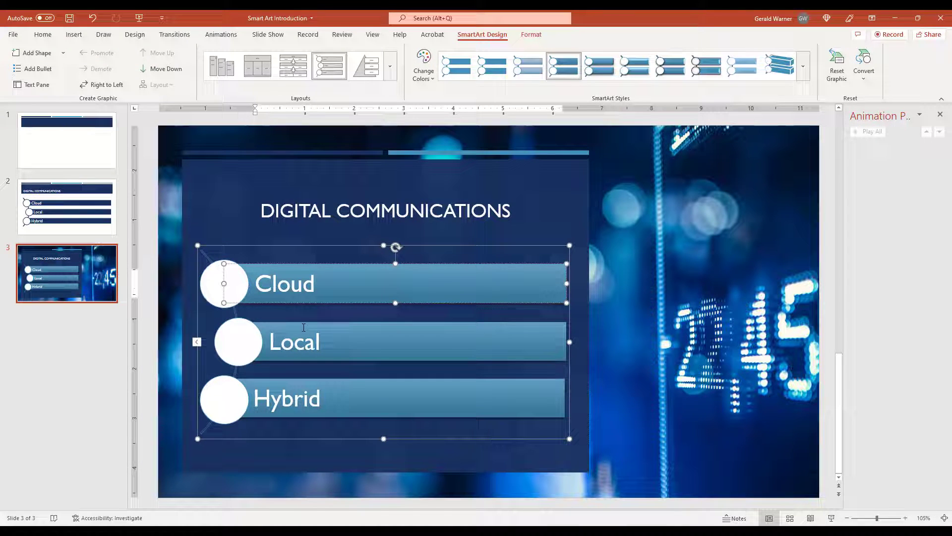
mouse_move(301, 246)
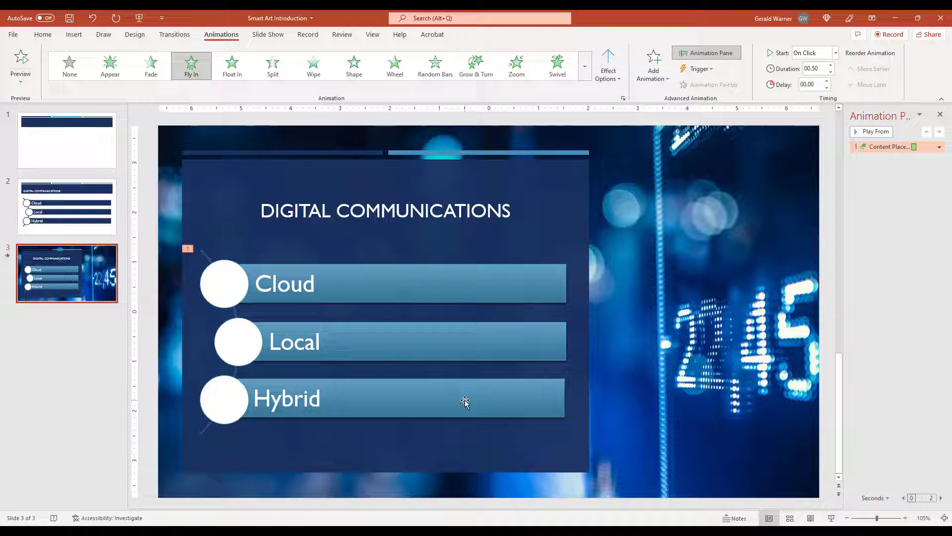
mouse_move(464, 310)
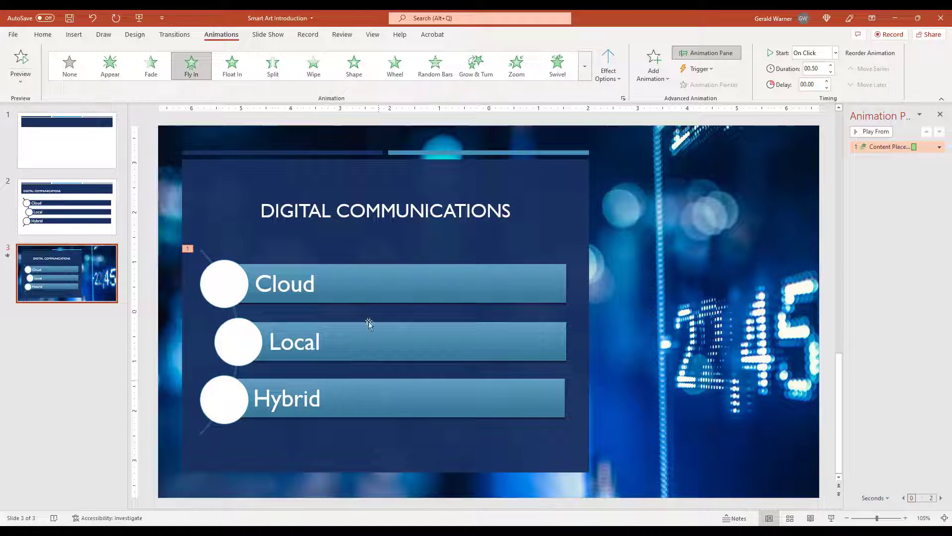
mouse_move(331, 259)
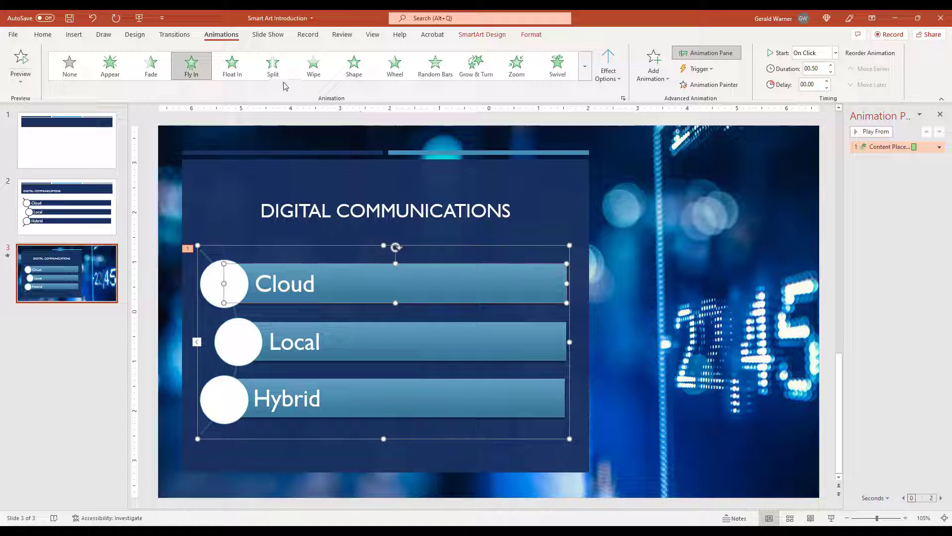
Step: Apply a Wipe entrance animation to the whole Cloud/Local/Hybrid diagram
left_click(313, 64)
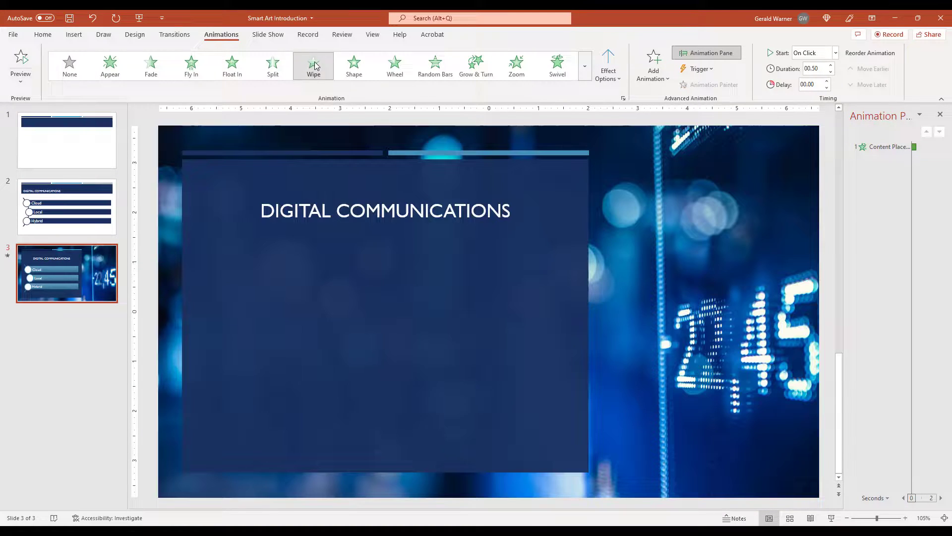
left_click(313, 64)
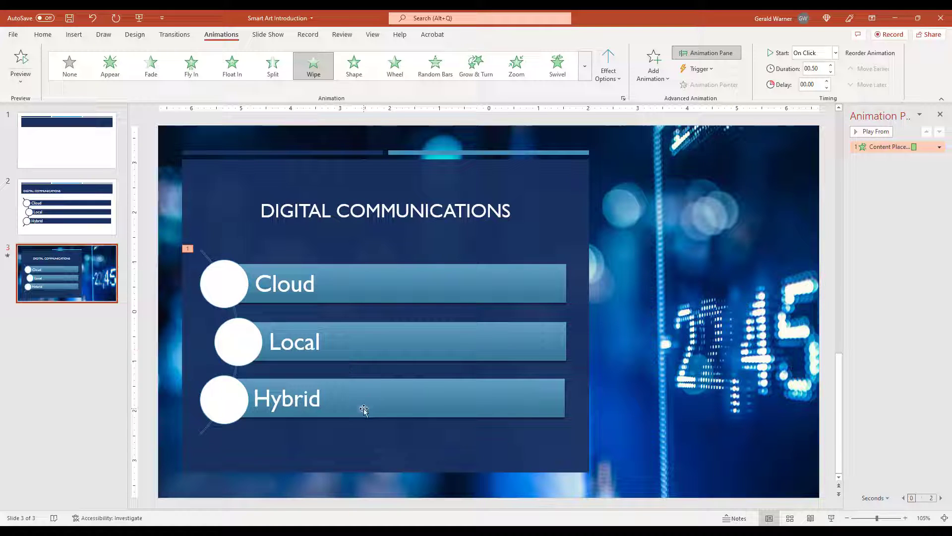
mouse_move(363, 289)
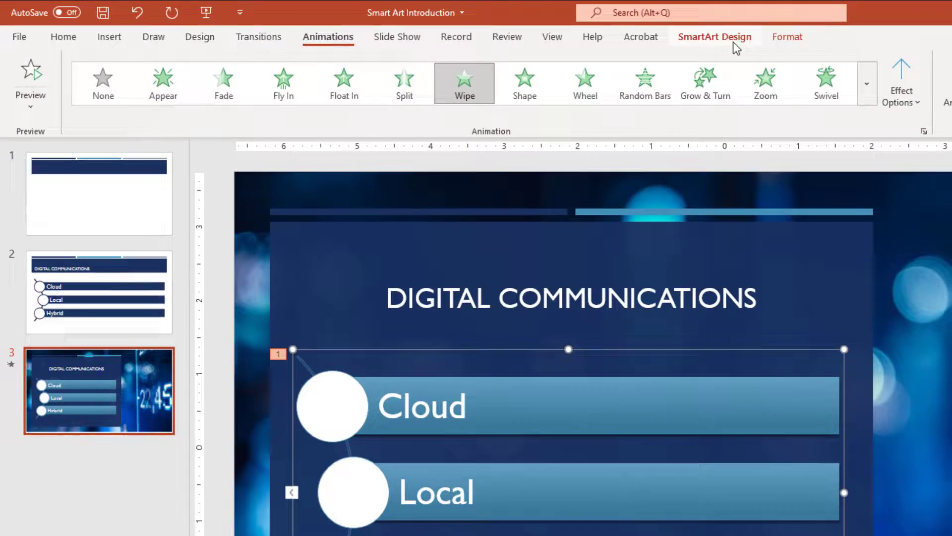
Step: Convert the Cloud/Local/Hybrid SmartArt to ordinary shapes via SmartArt Design > Convert
left_click(716, 36)
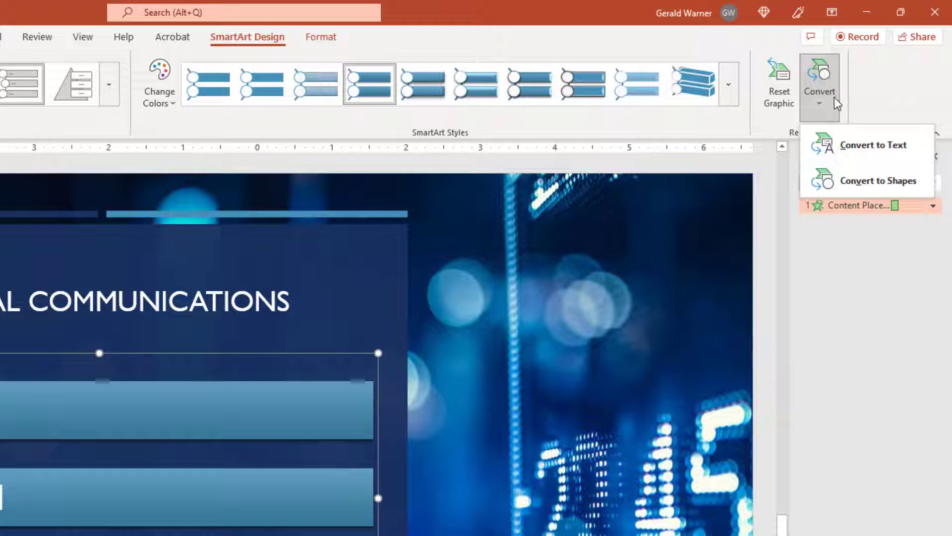
mouse_move(858, 182)
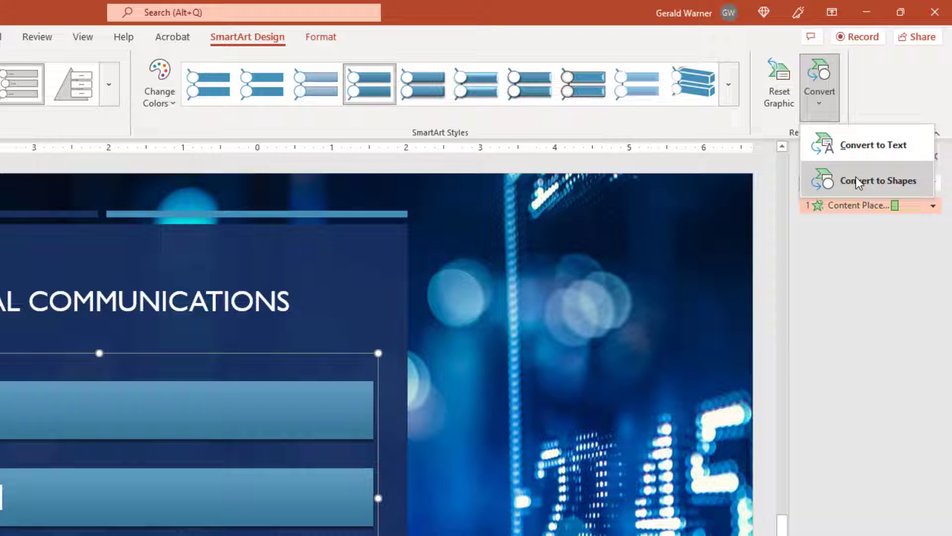
left_click(878, 181)
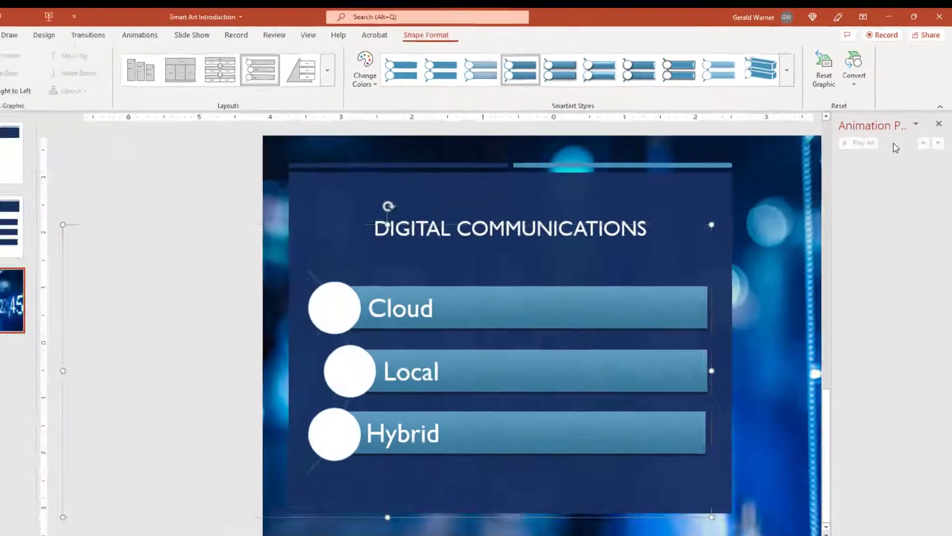
left_click(43, 35)
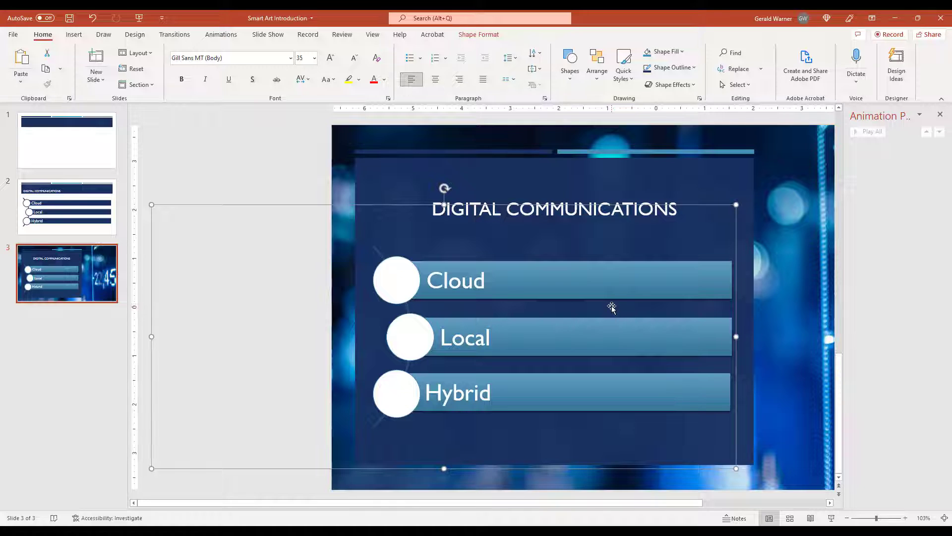
mouse_move(101, 108)
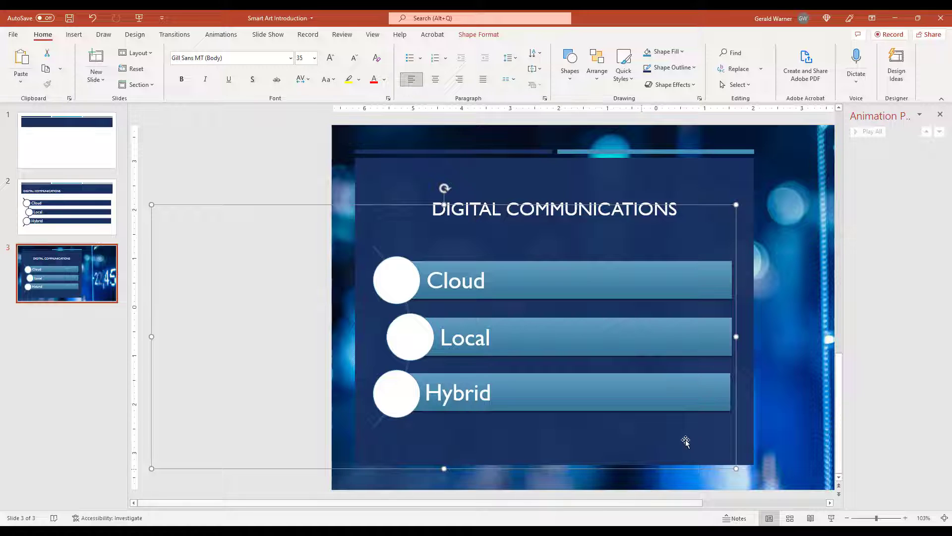
mouse_move(307, 205)
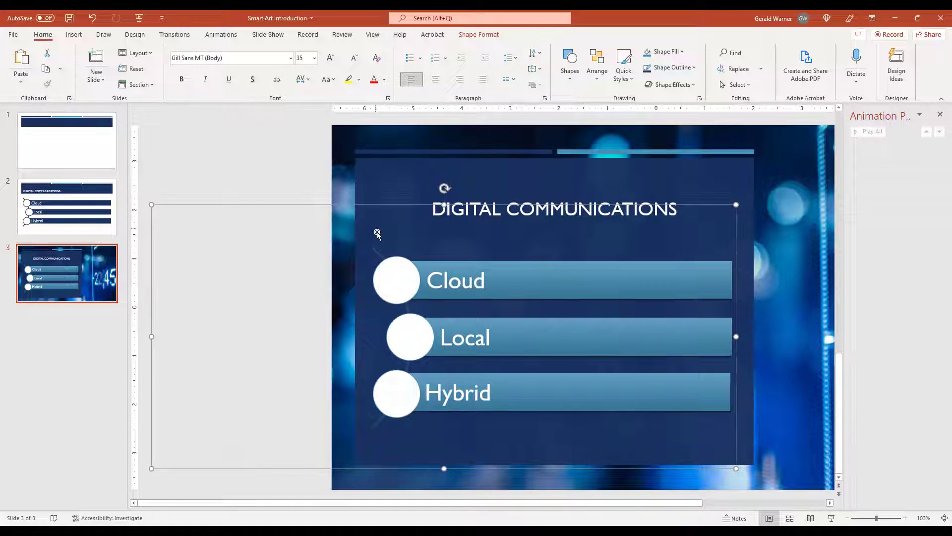
Step: Ungroup the converted diagram so each circle and bar is a separate shape
right_click(376, 232)
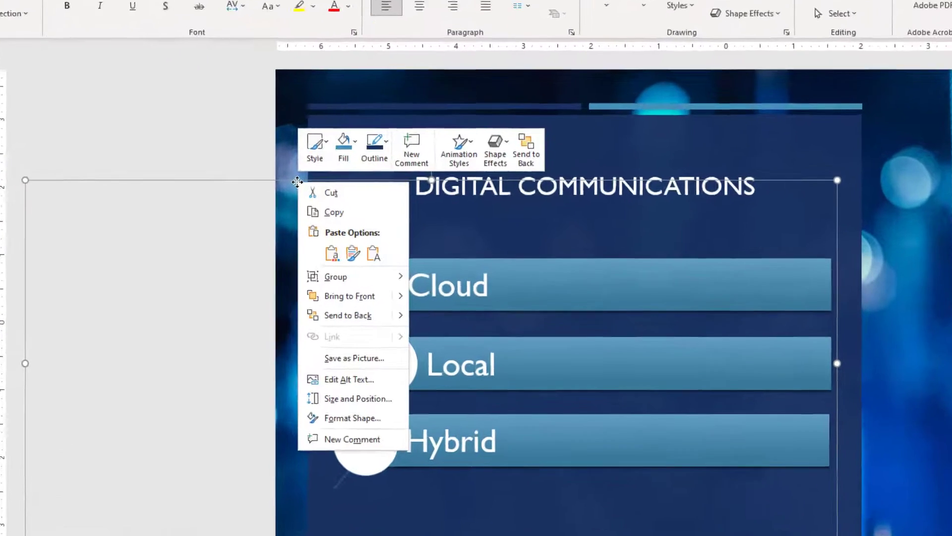
mouse_move(335, 277)
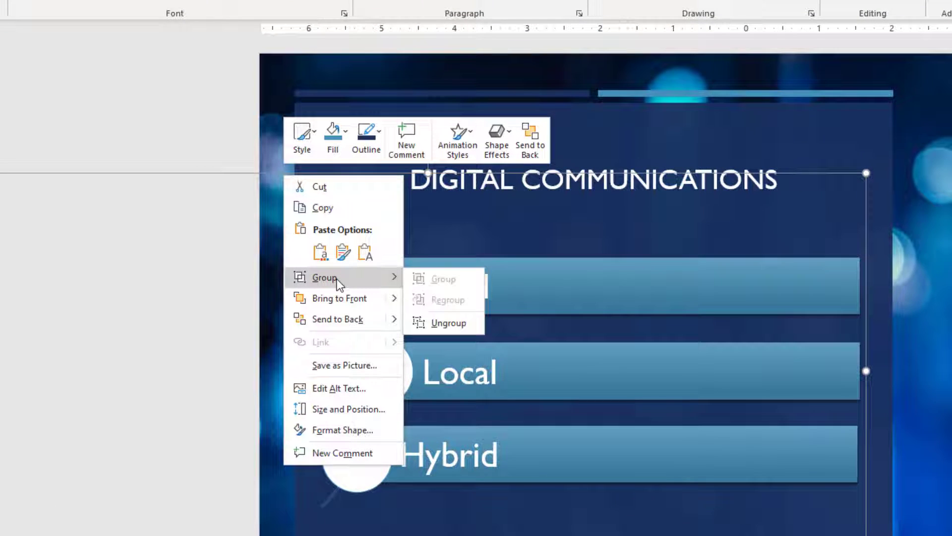
mouse_move(475, 331)
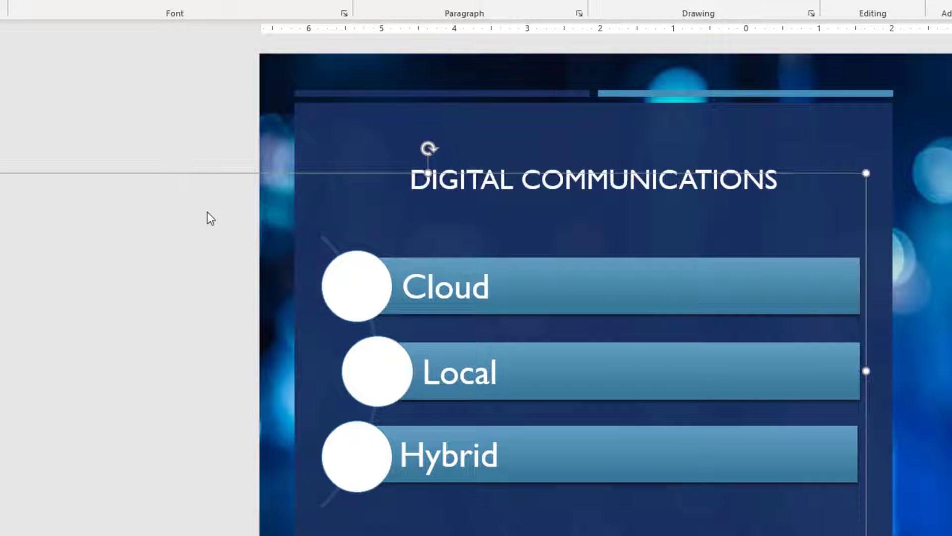
mouse_move(225, 176)
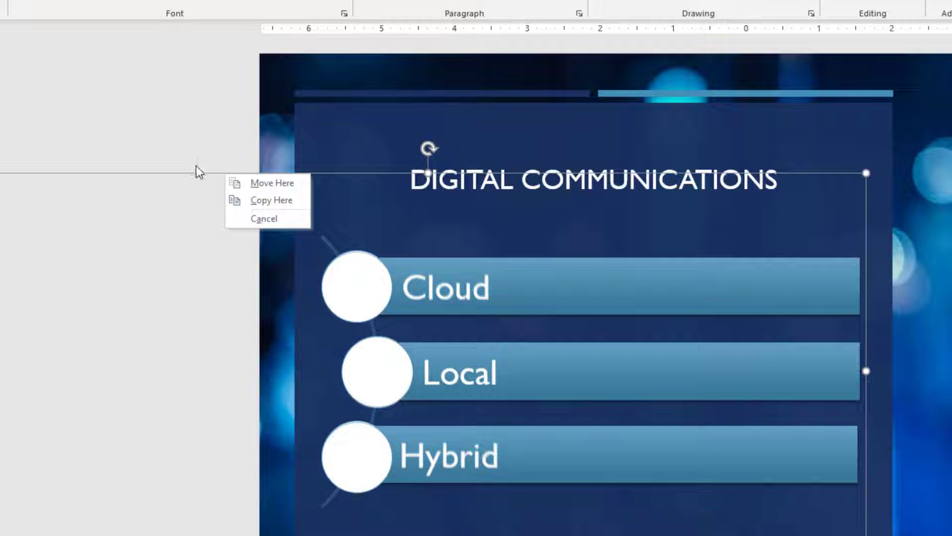
left_click(264, 219)
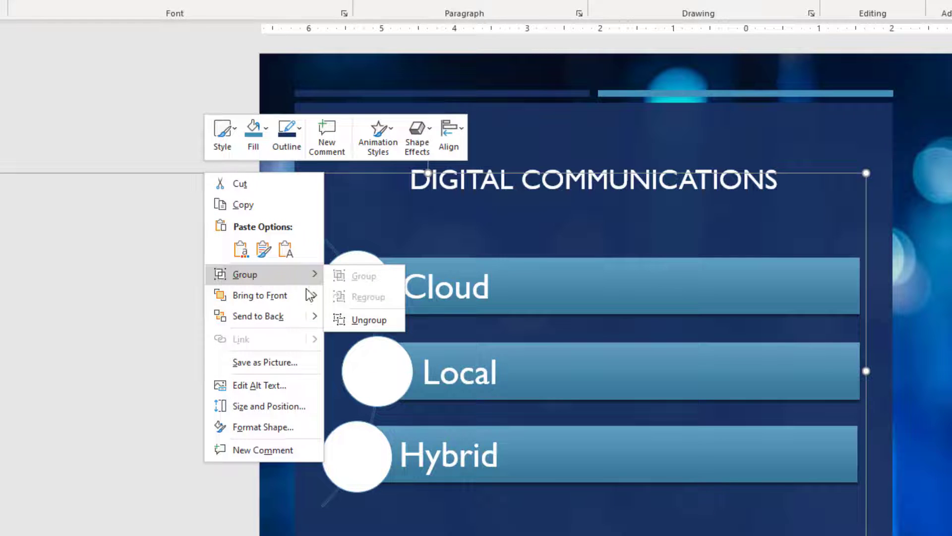
left_click(369, 320)
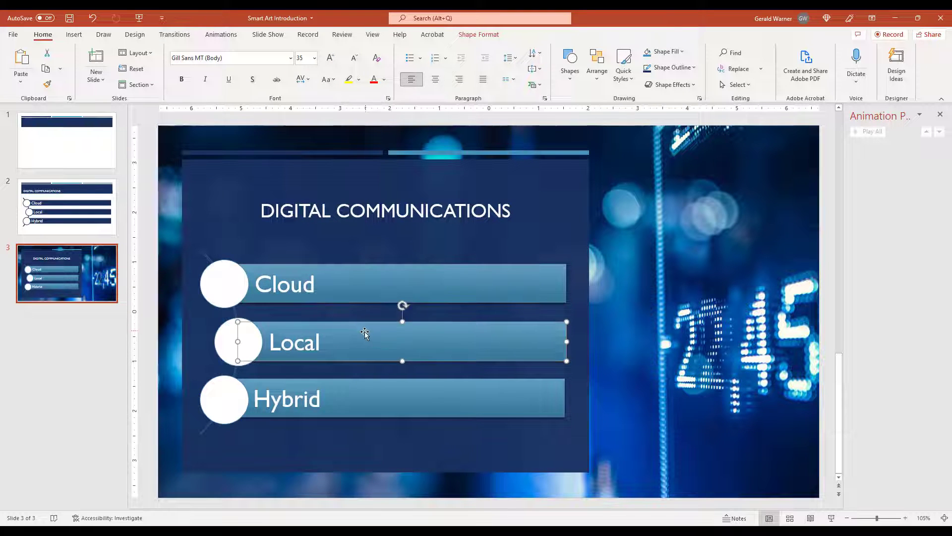
Step: Give the Cloud circle and bar together a Fly In entrance animation
left_click(223, 283)
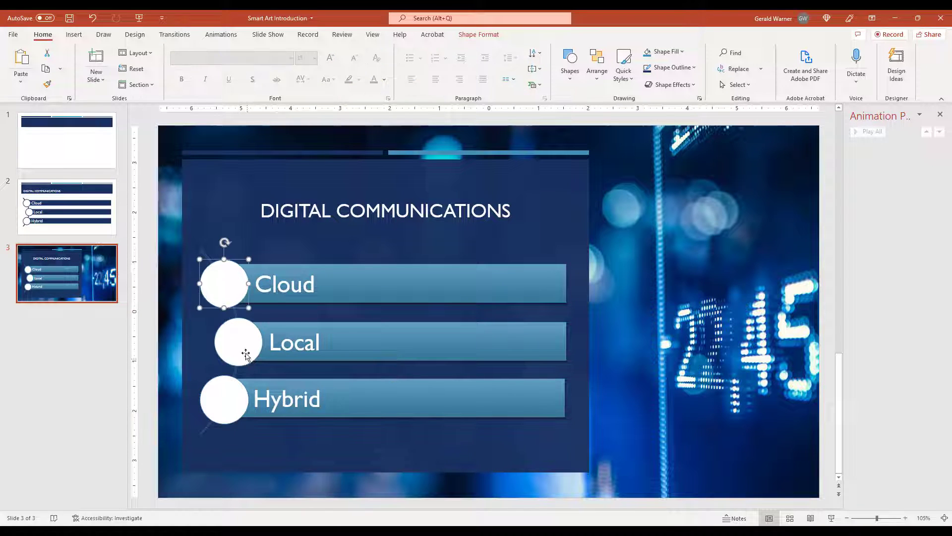
left_click(224, 400)
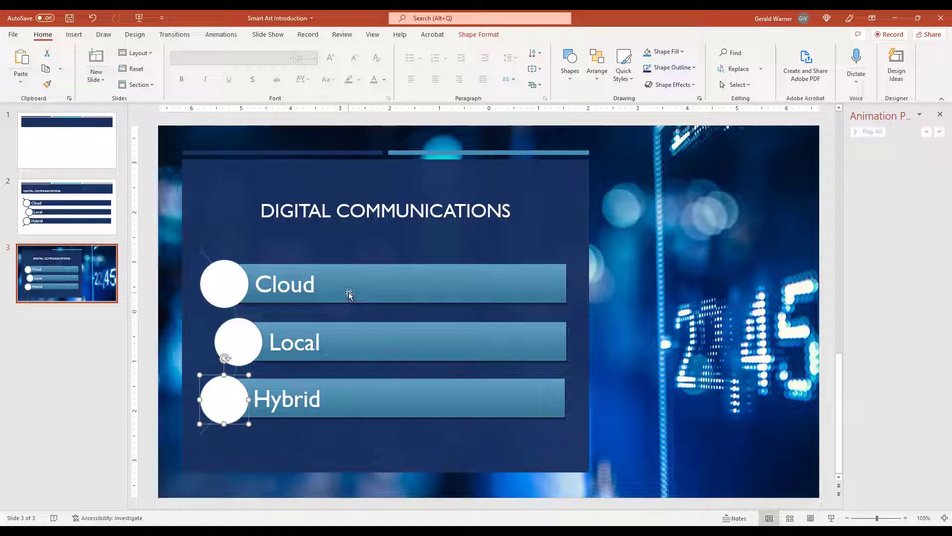
left_click(348, 292)
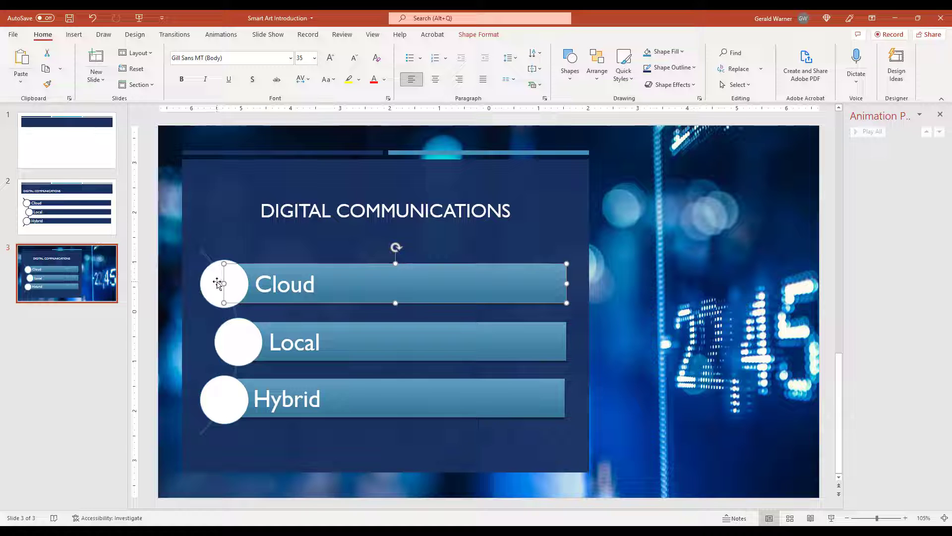
left_click(223, 283)
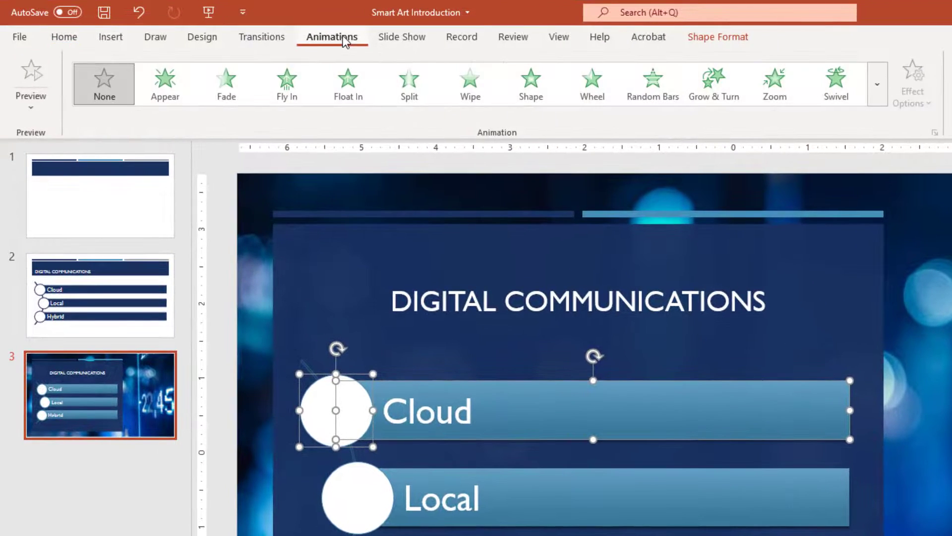
left_click(287, 83)
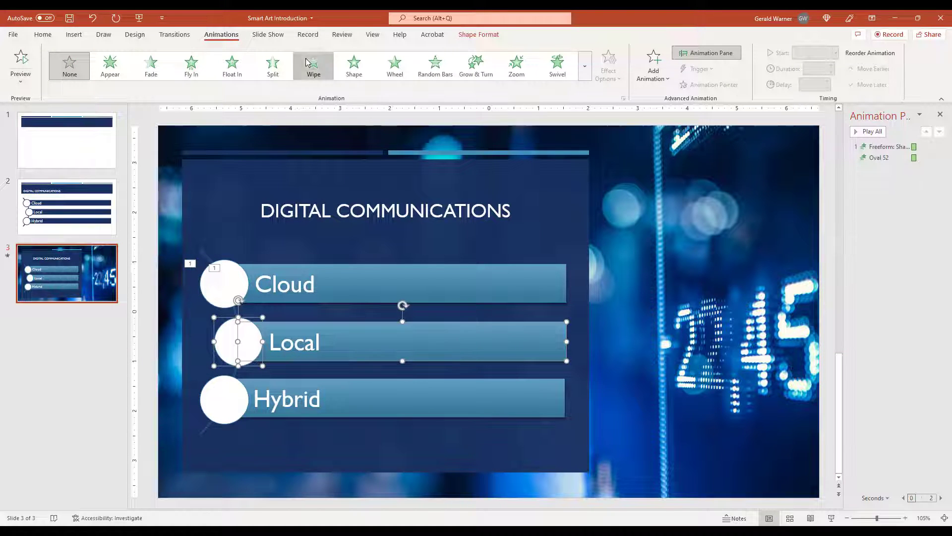
Step: Give the Local pair a Wipe entrance and the Hybrid pair a Swivel entrance
left_click(313, 65)
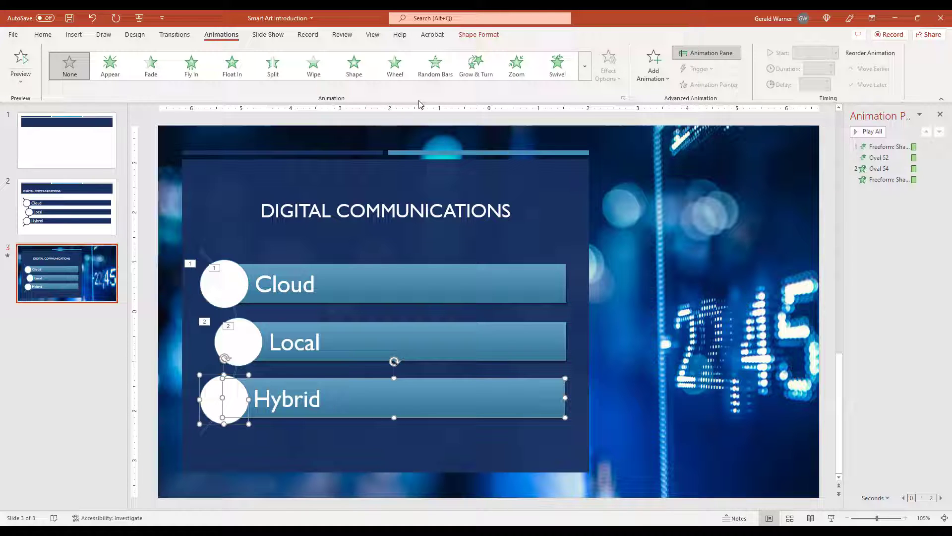
mouse_move(476, 64)
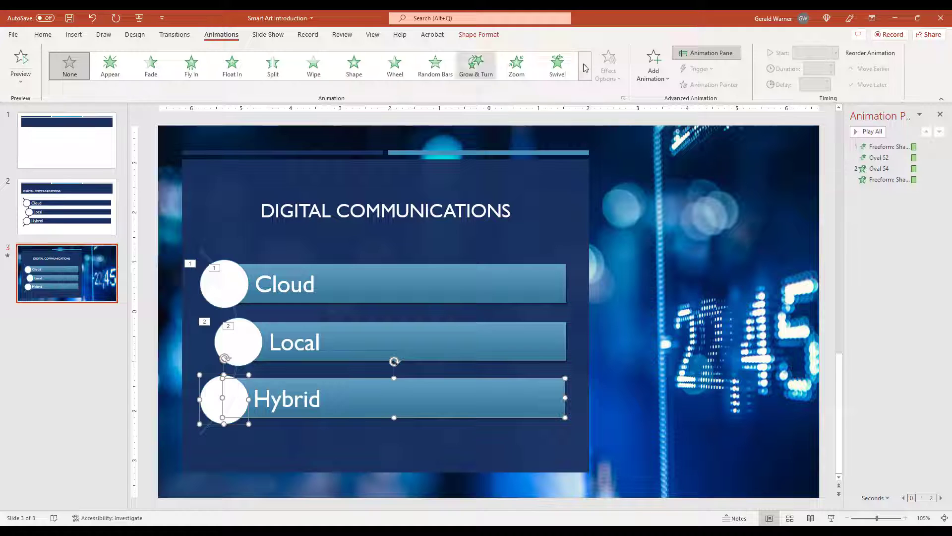
left_click(557, 65)
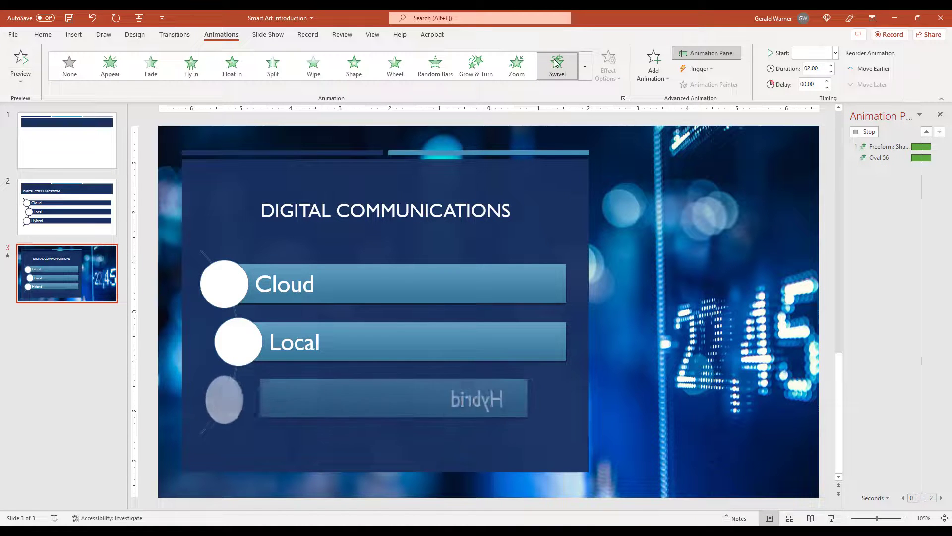
left_click(557, 60)
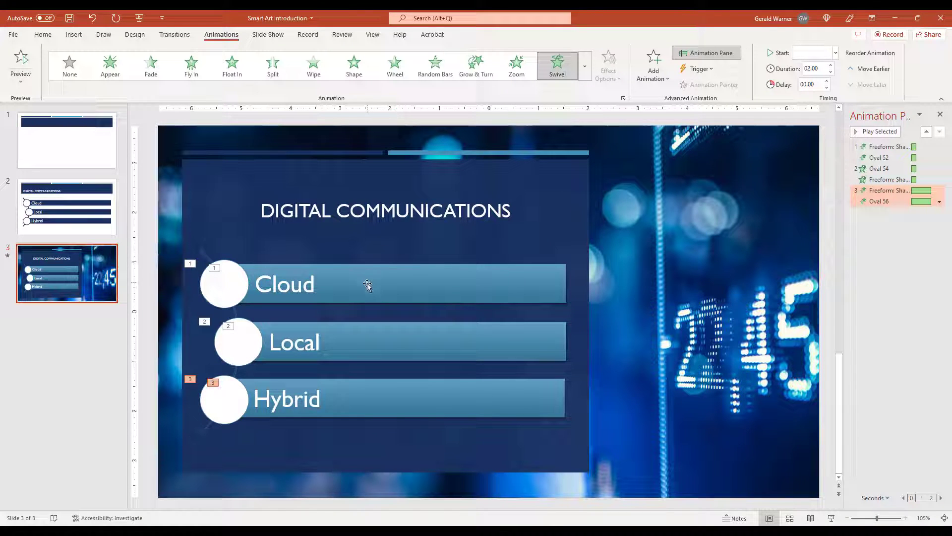
mouse_move(360, 165)
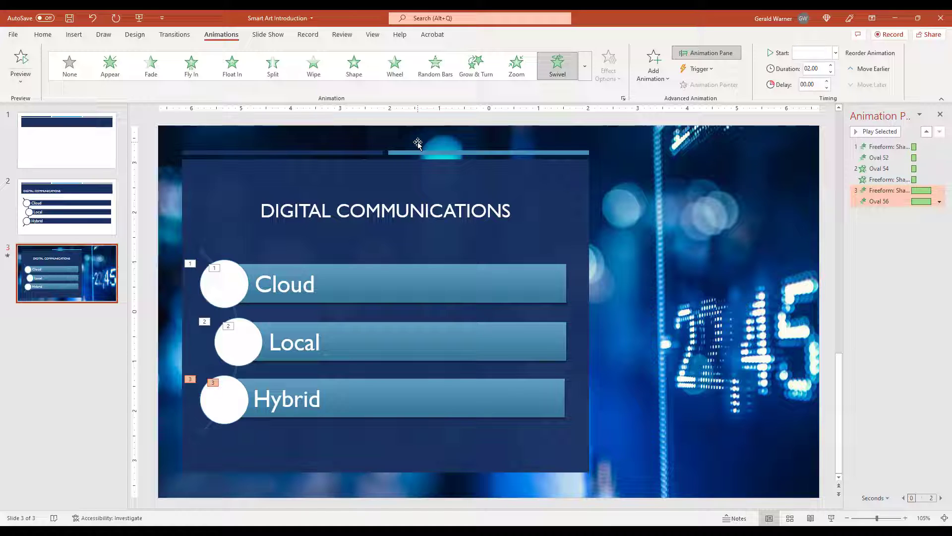
mouse_move(593, 104)
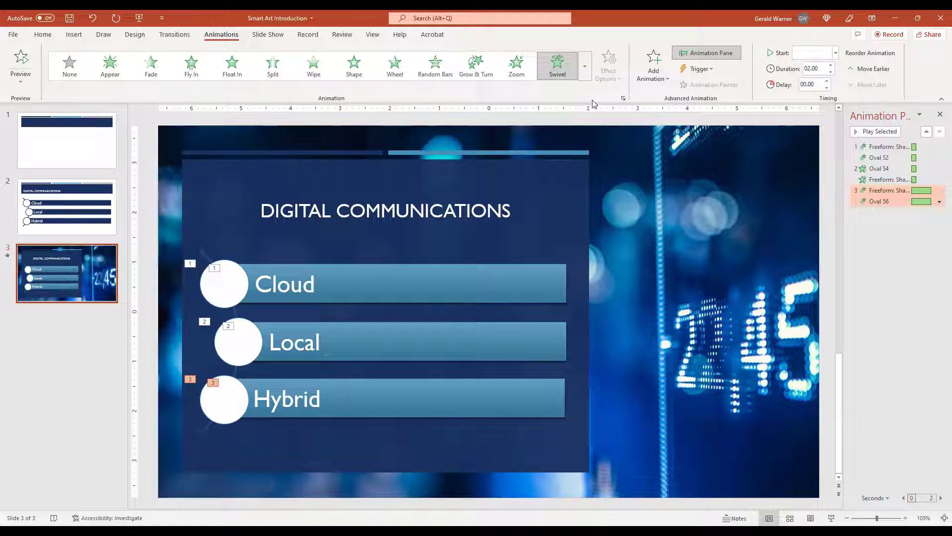
mouse_move(359, 280)
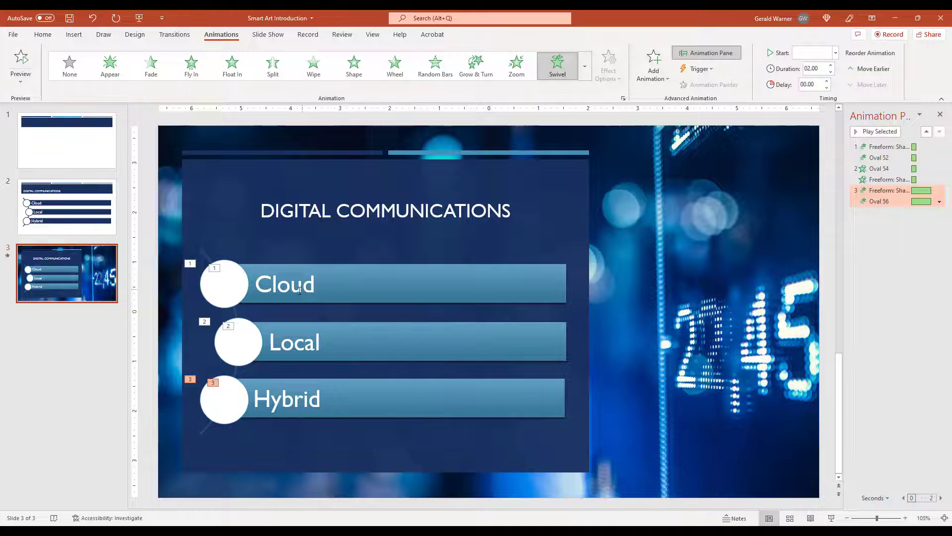
mouse_move(406, 294)
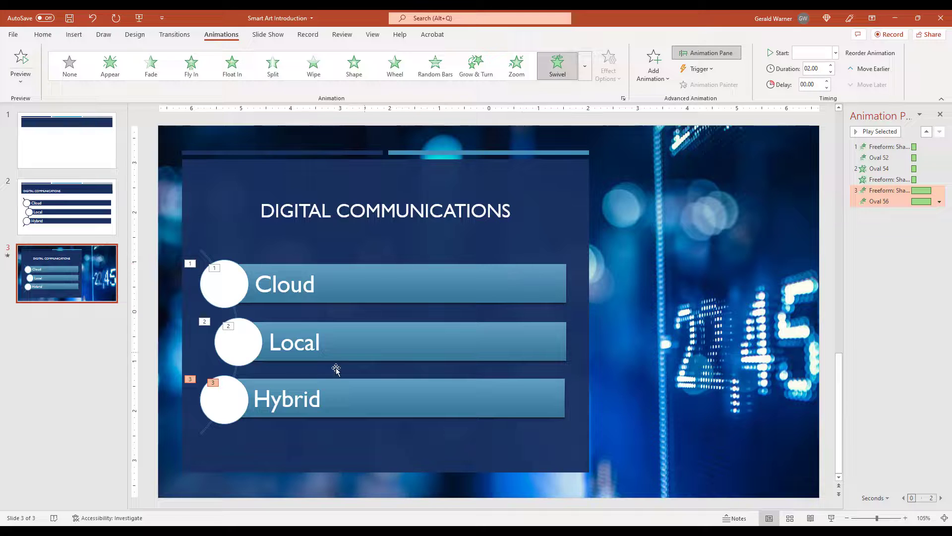
mouse_move(228, 280)
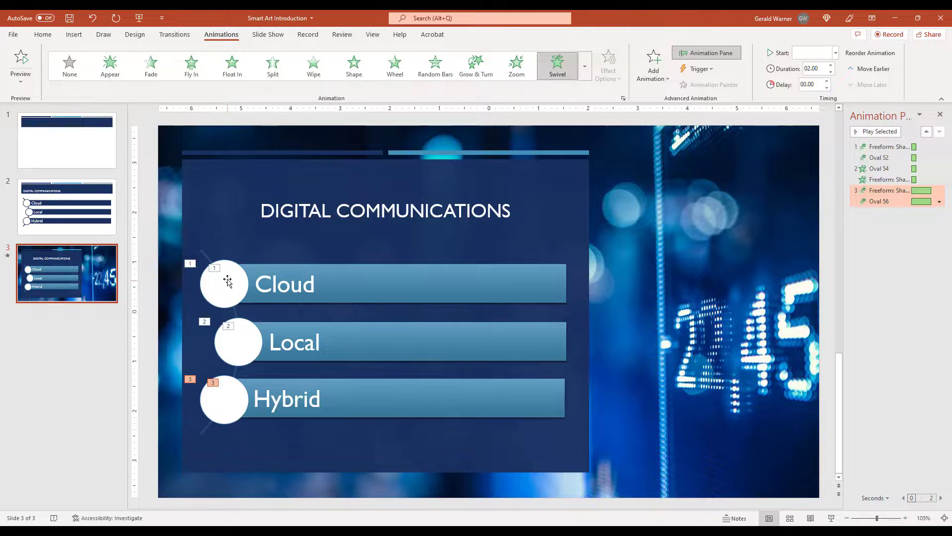